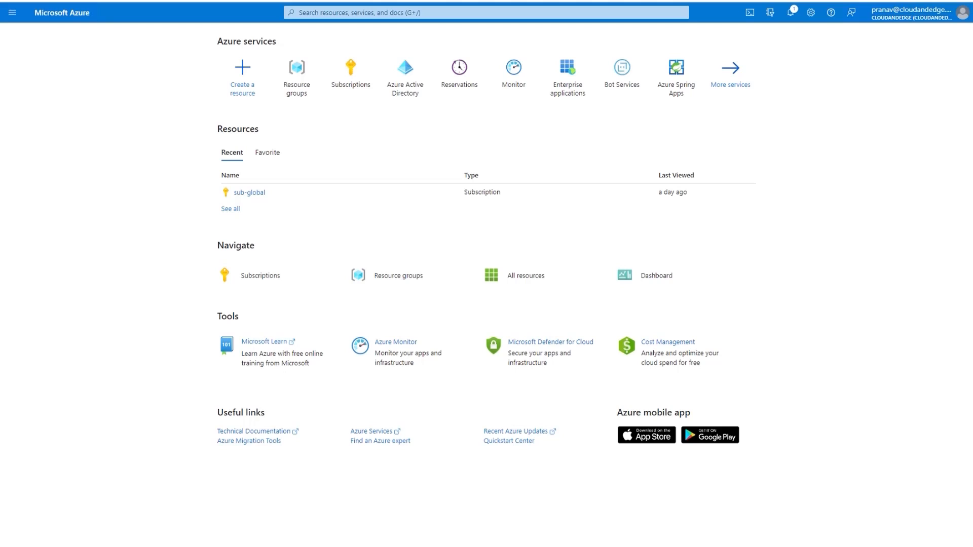
# Start creating a new resource and filter the list to container services
pyautogui.click(242, 76)
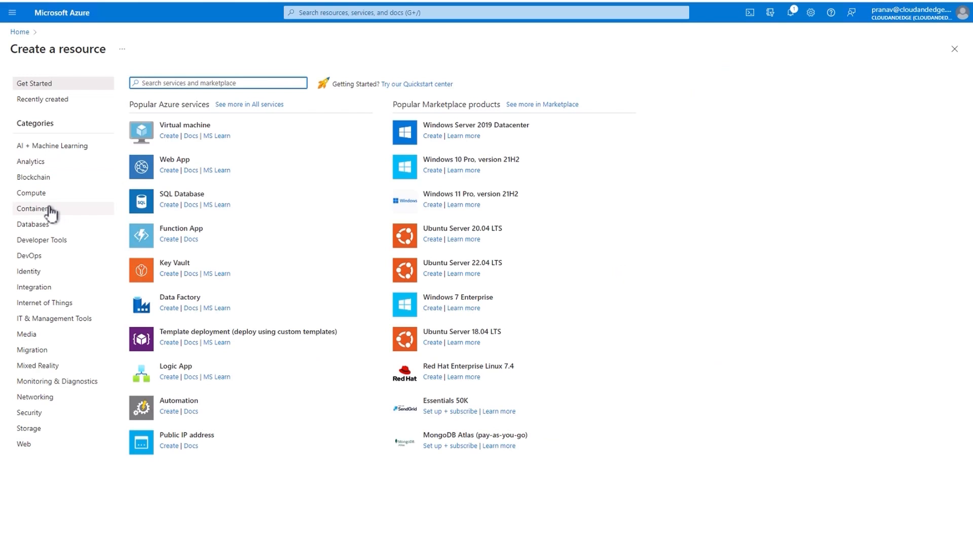
pyautogui.click(33, 208)
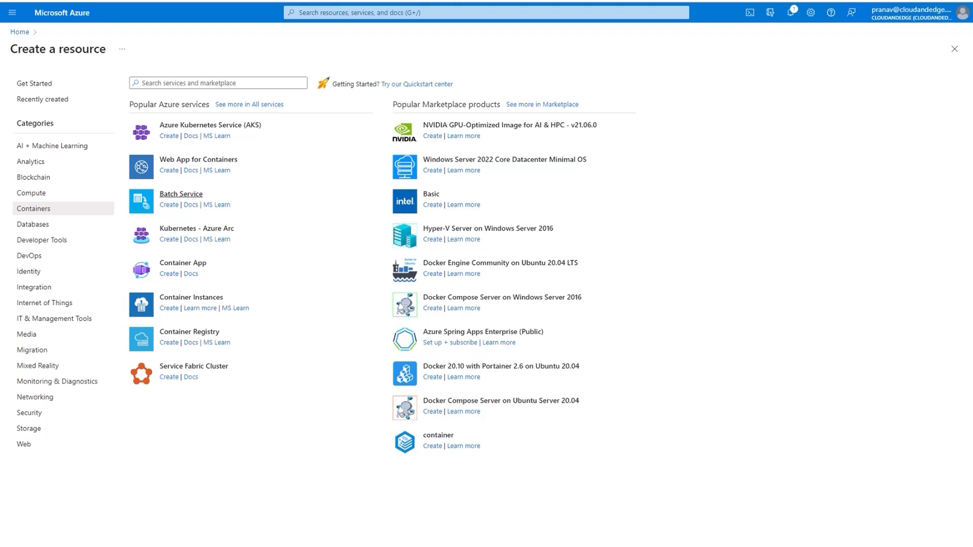
pyautogui.moveTo(181, 194)
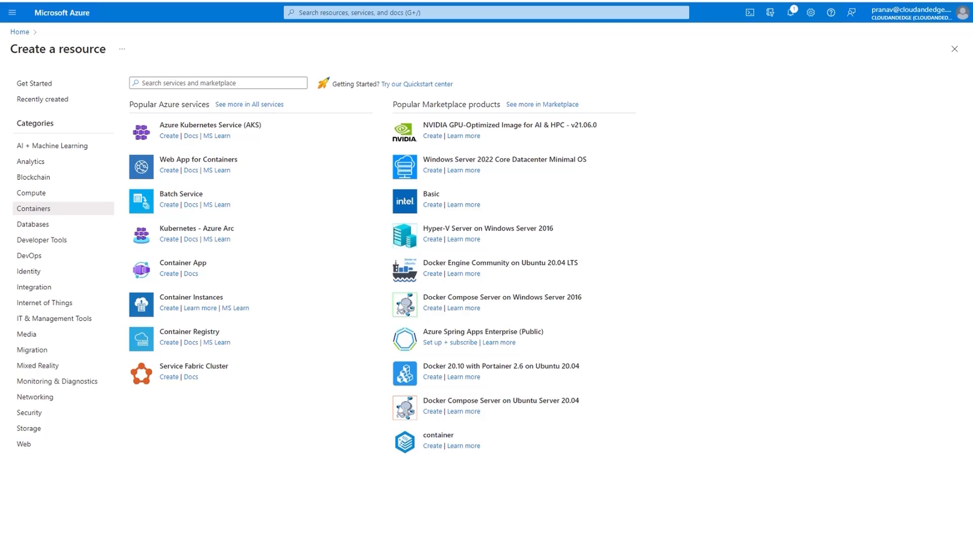
pyautogui.moveTo(169, 136)
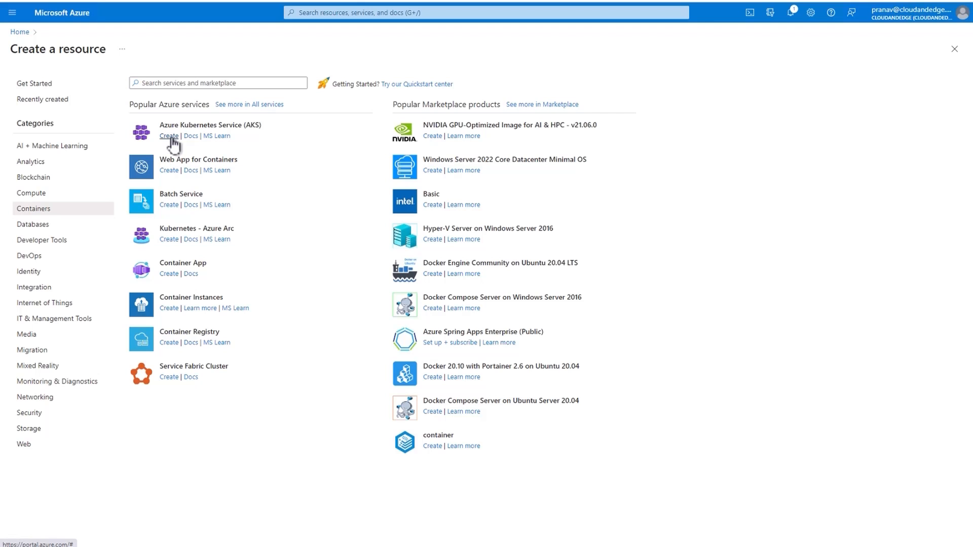
# Begin creating an AKS cluster with a new resource group named RG1-KodeKloud-AKS
pyautogui.click(168, 135)
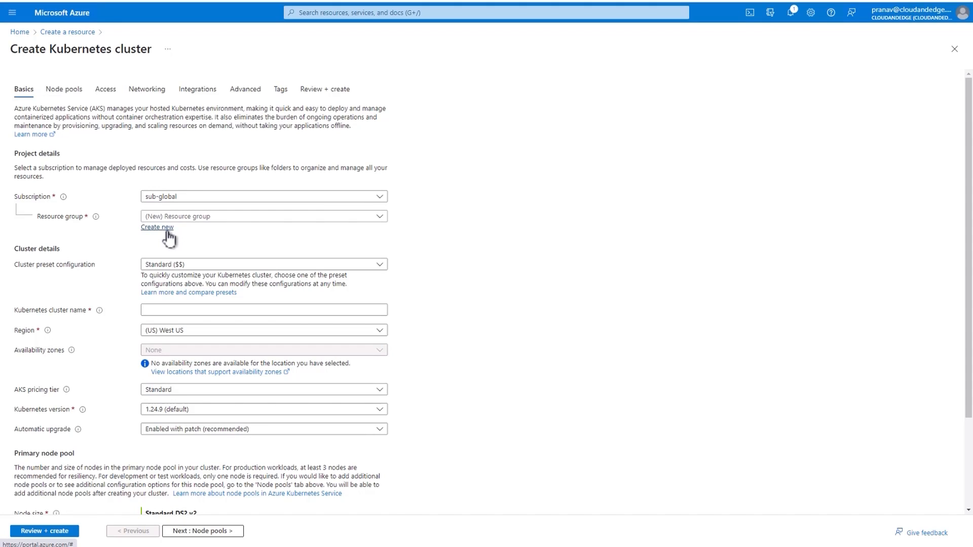
pyautogui.click(158, 227)
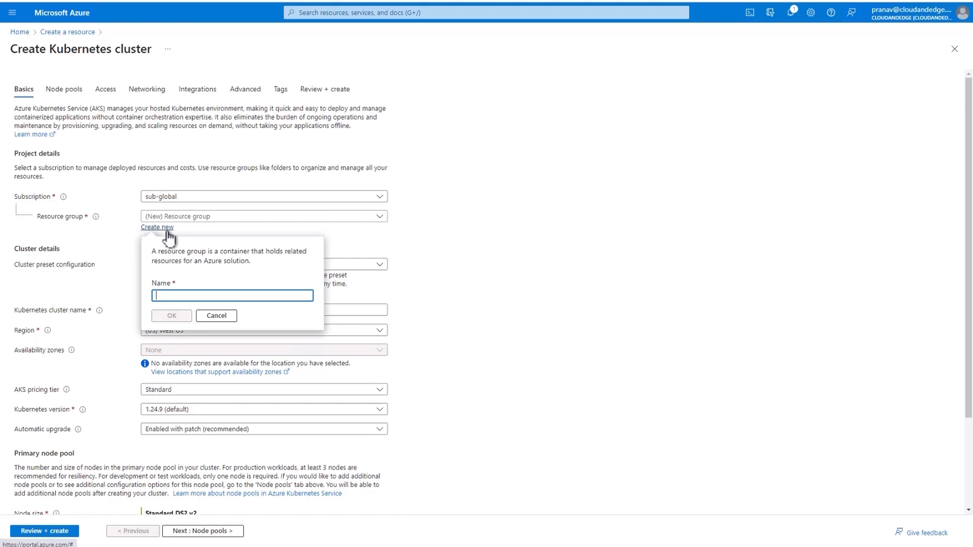
pyautogui.write('RG1')
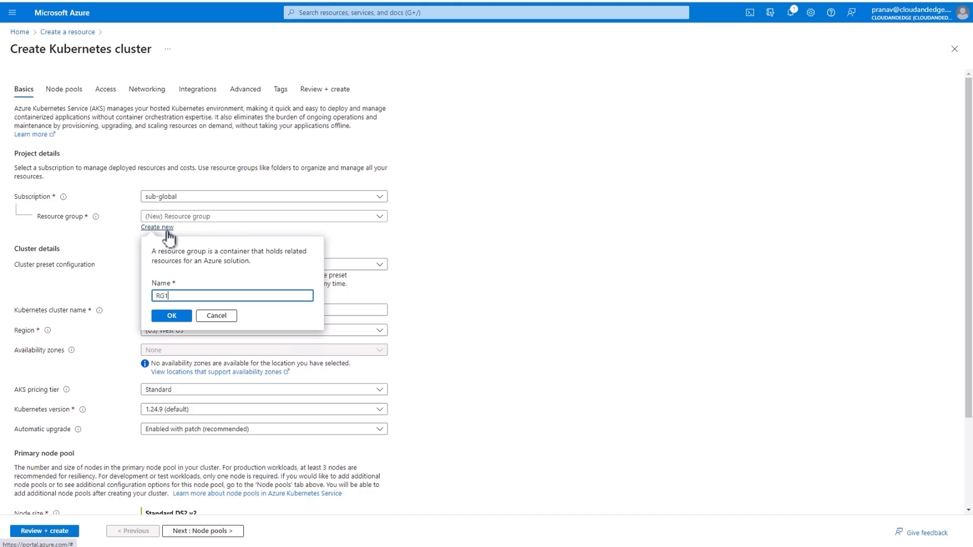
pyautogui.write('-KodeKloud-')
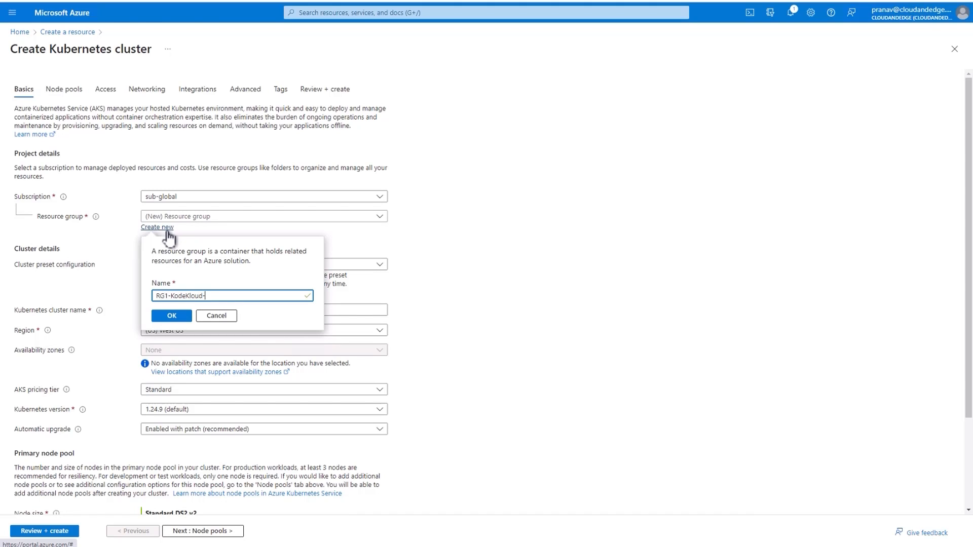
pyautogui.write('AKS')
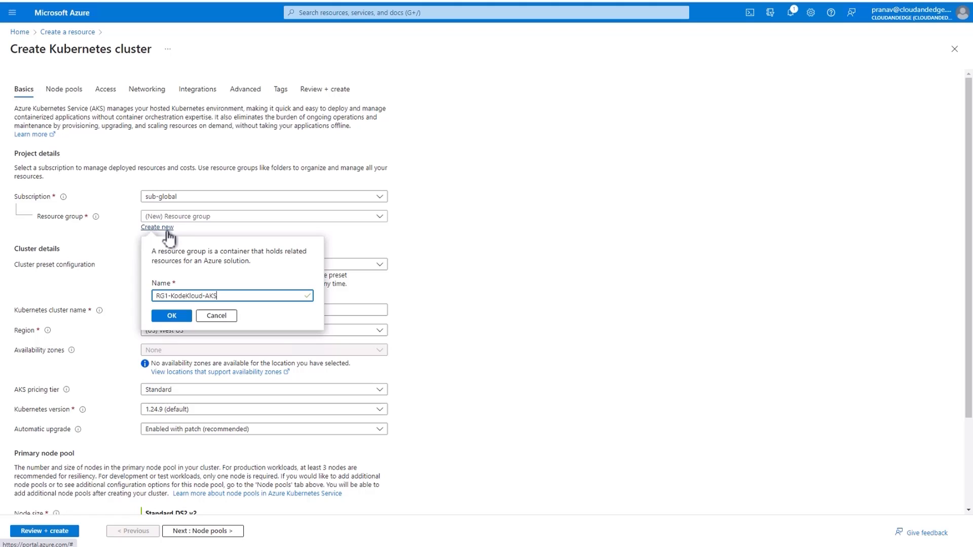
pyautogui.click(171, 316)
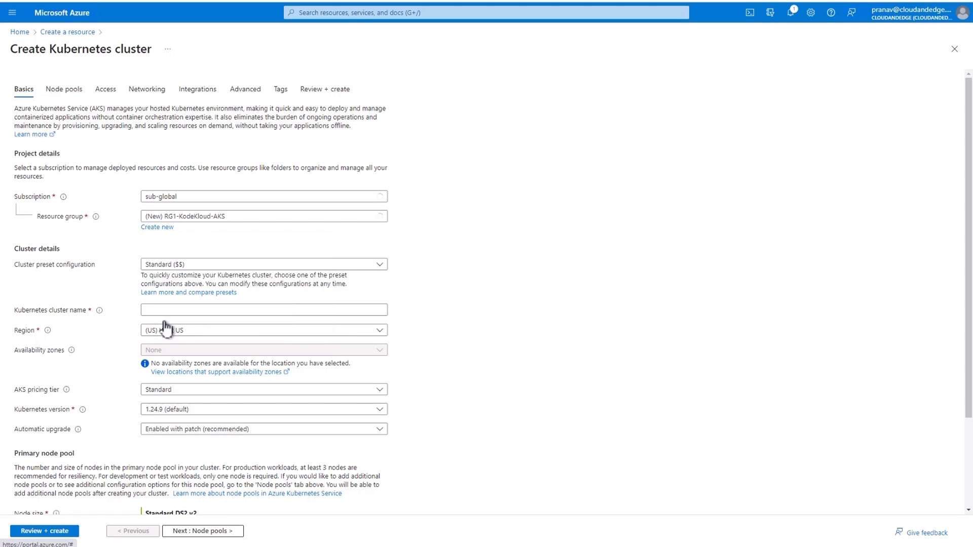
# Name the cluster AKS1-KodeKloudApp and set its region to Southeast Asia
pyautogui.click(264, 310)
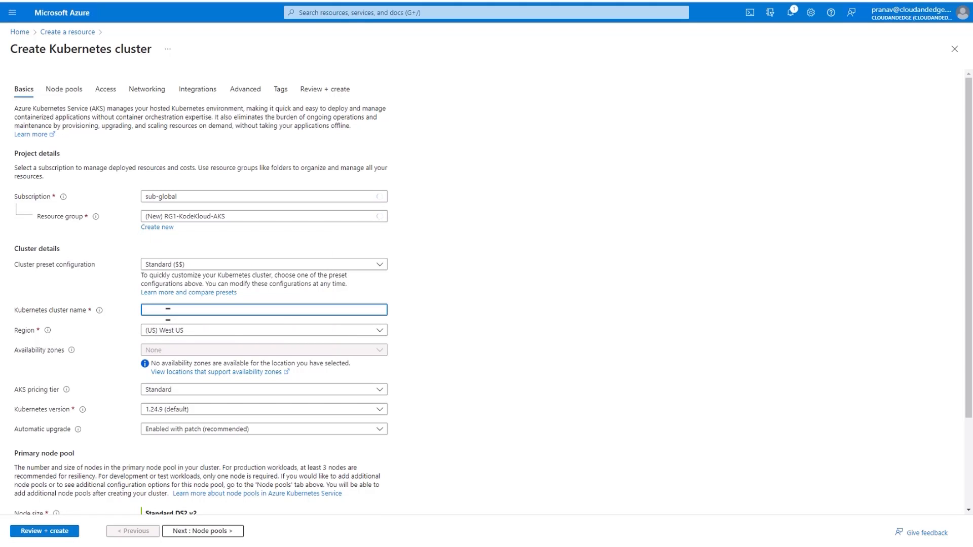
pyautogui.write('Ak')
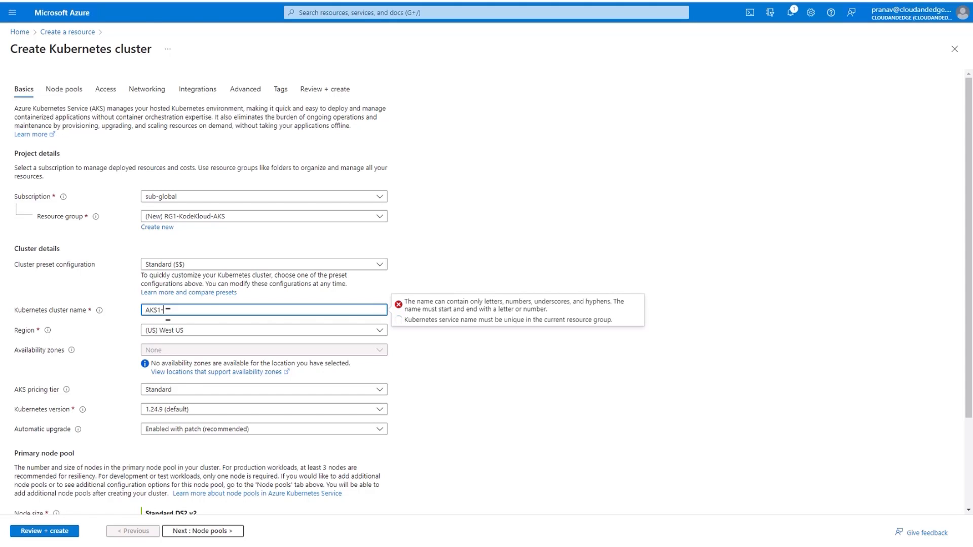
pyautogui.write('KodeKlou')
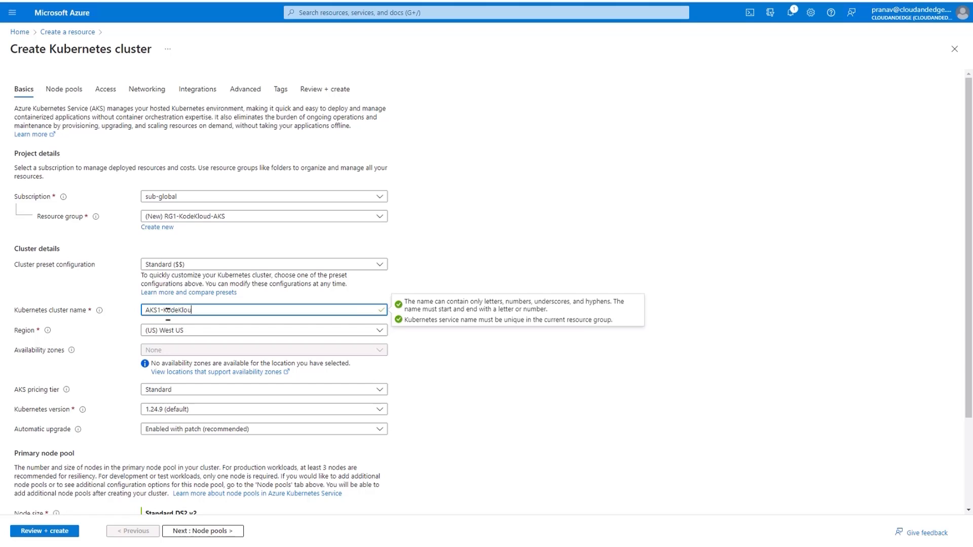
pyautogui.click(264, 330)
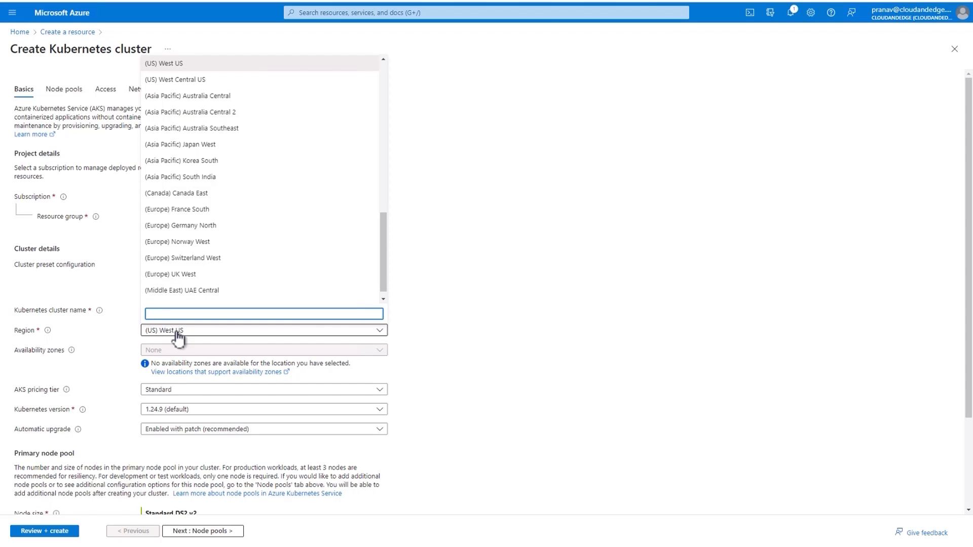
pyautogui.write('south')
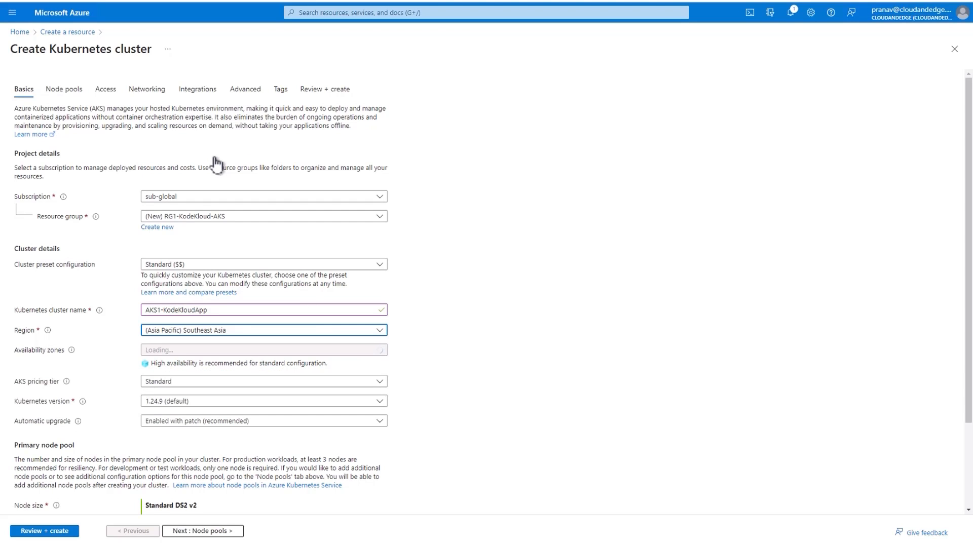
# Clear all selected availability zones for the cluster
pyautogui.click(263, 350)
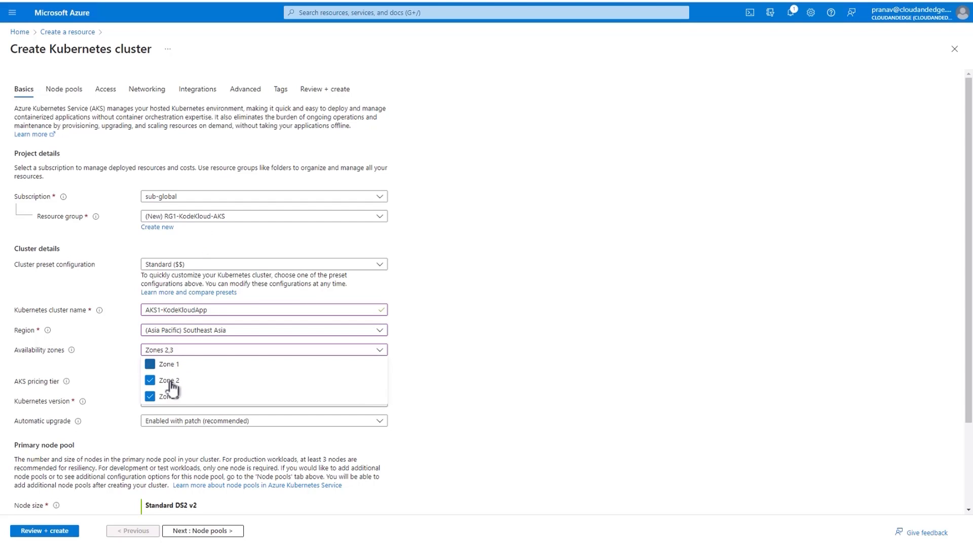
pyautogui.click(150, 380)
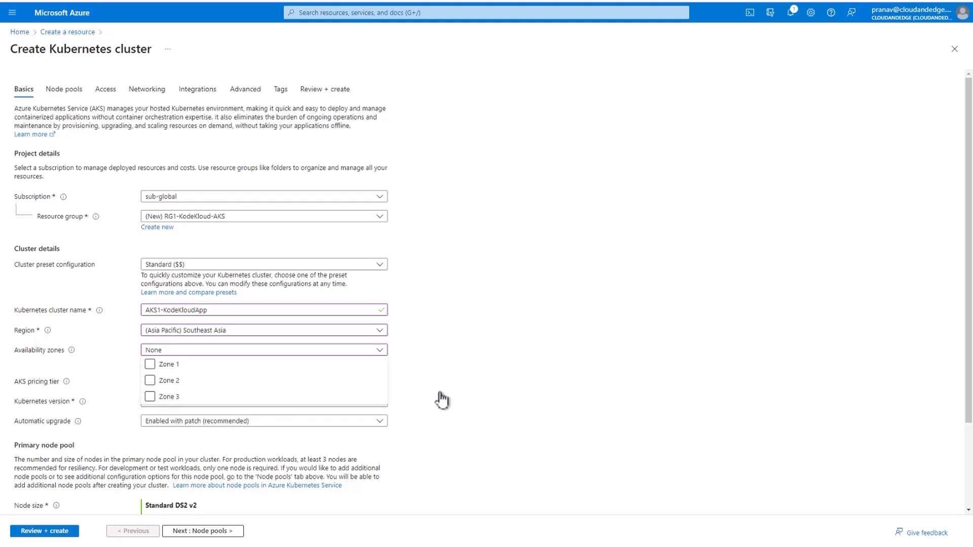
pyautogui.click(264, 349)
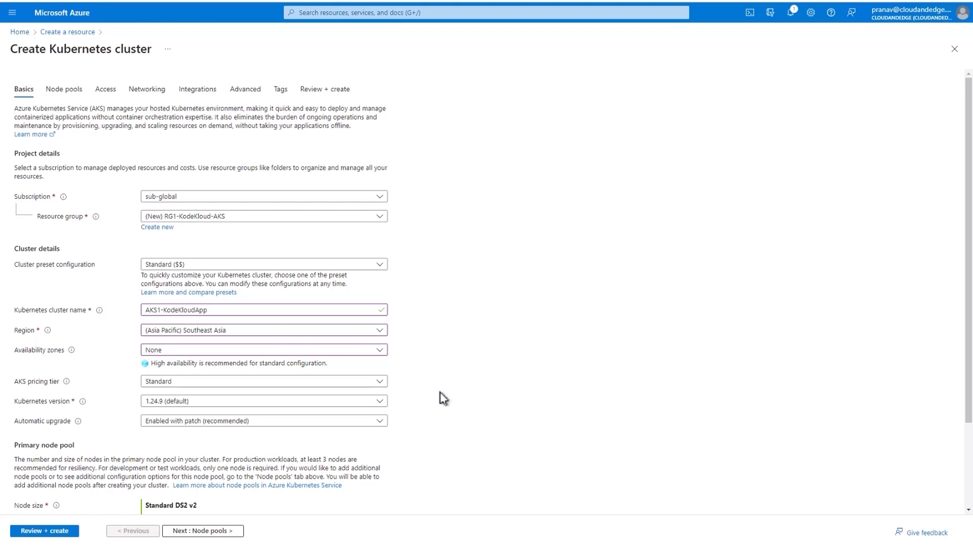
pyautogui.click(264, 329)
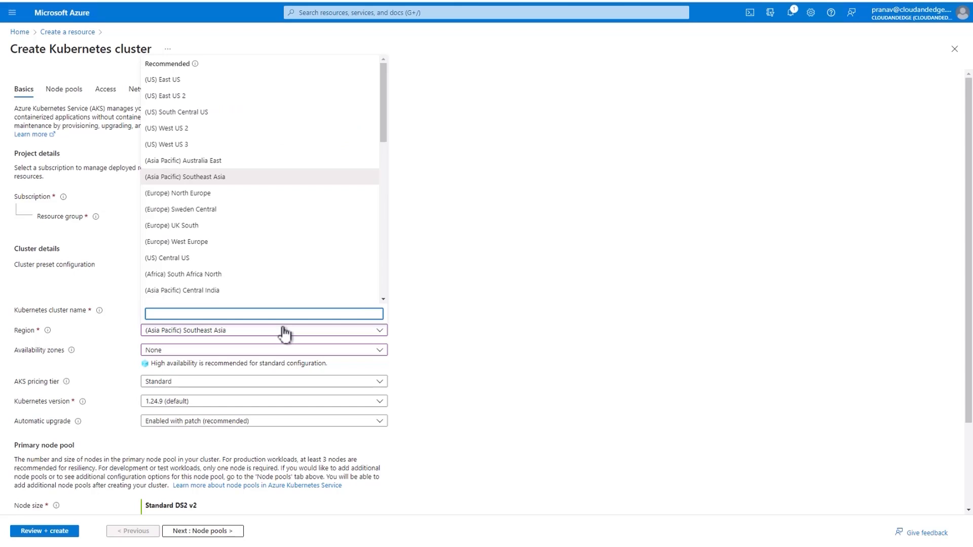
pyautogui.write('australia')
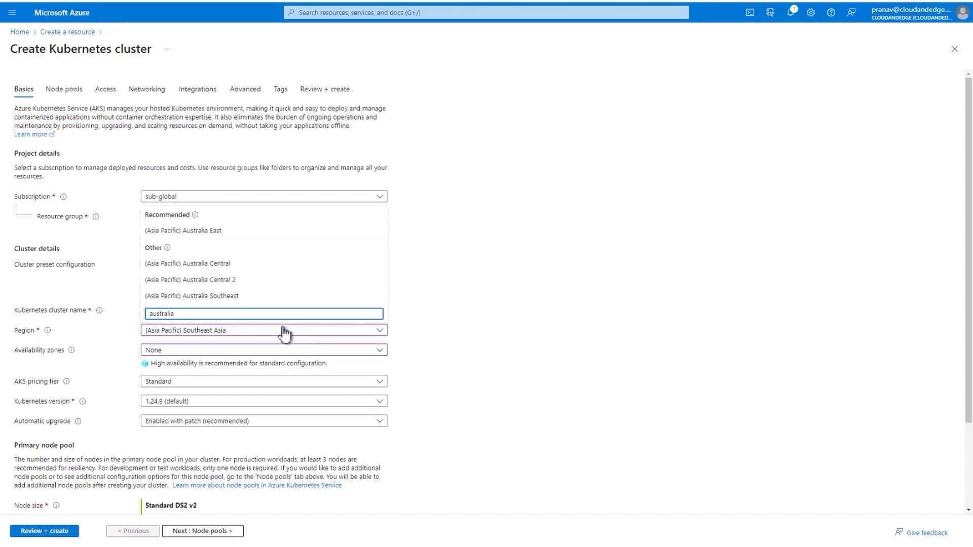
pyautogui.click(192, 295)
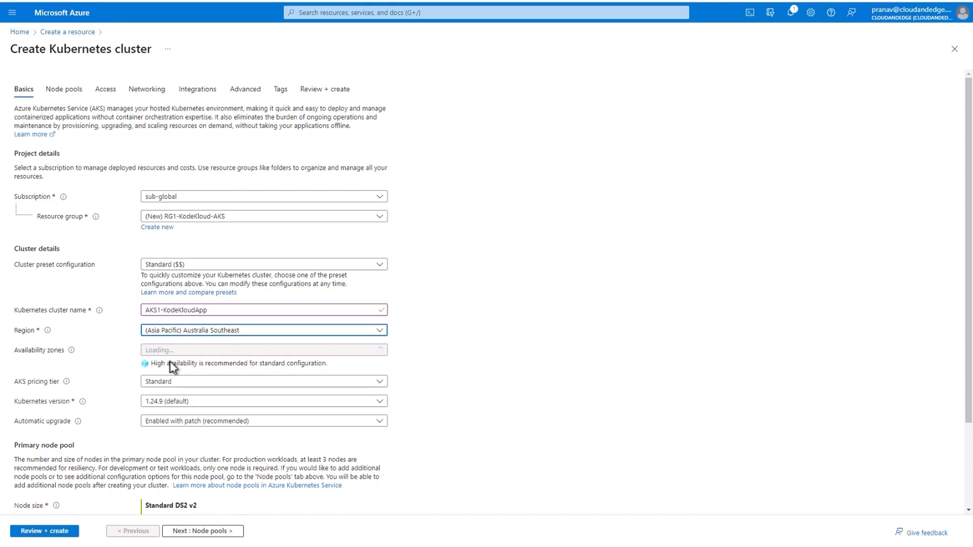
pyautogui.click(261, 329)
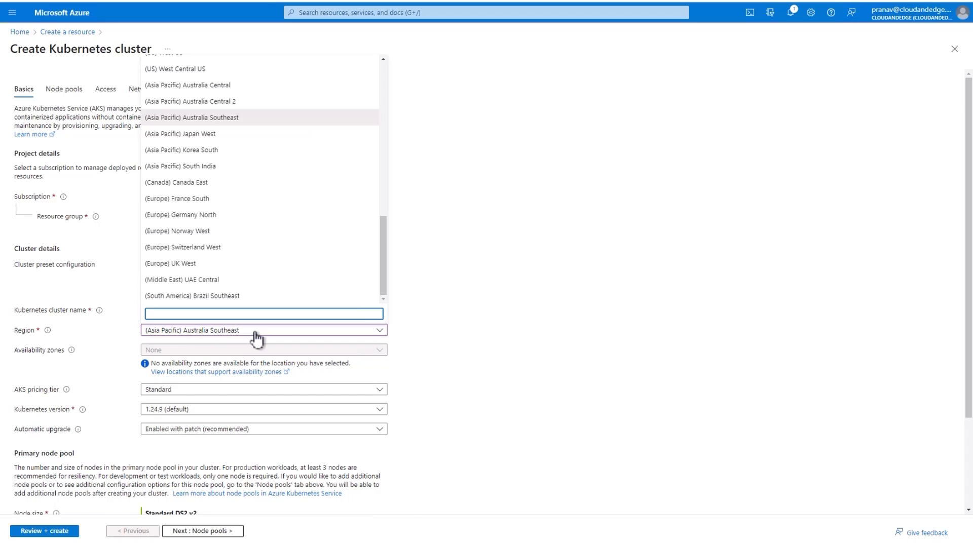
pyautogui.write('southea')
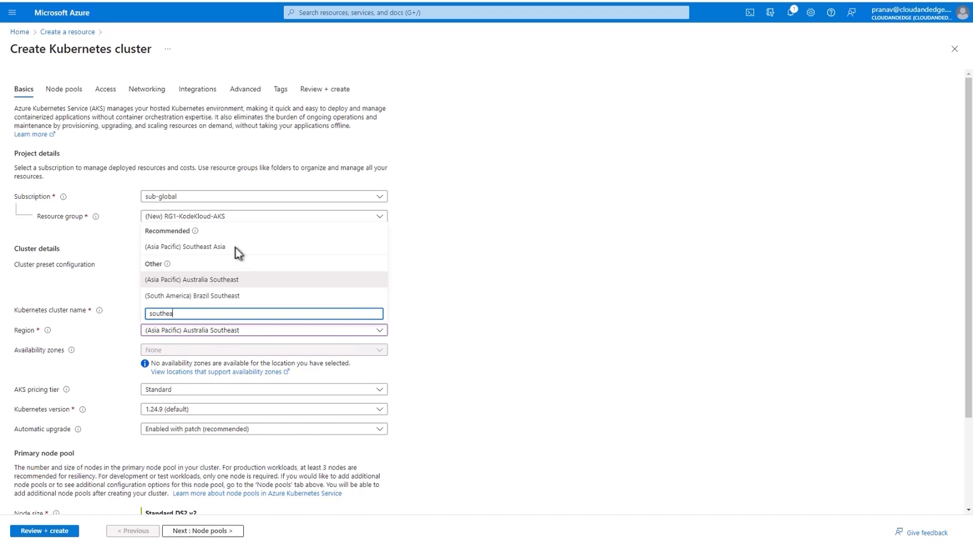
pyautogui.click(184, 246)
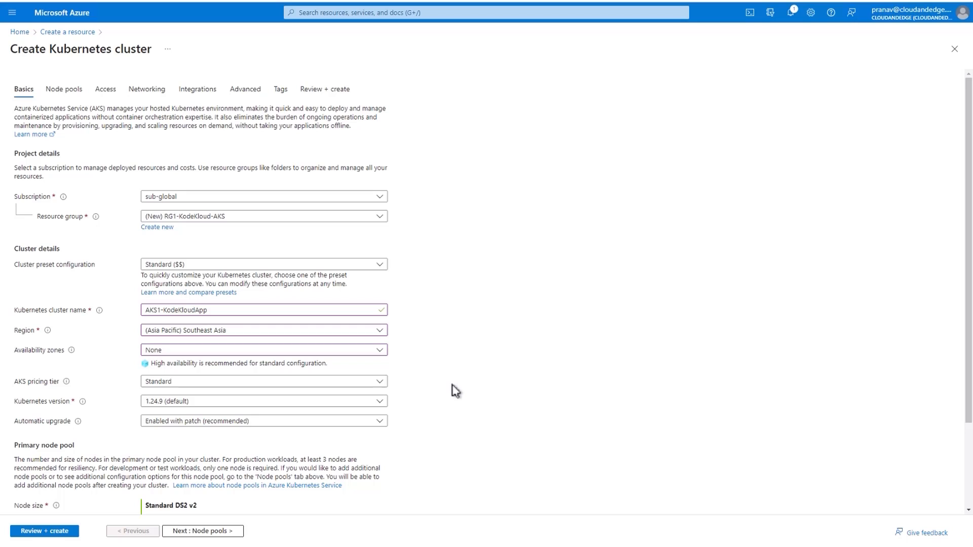
pyautogui.click(264, 401)
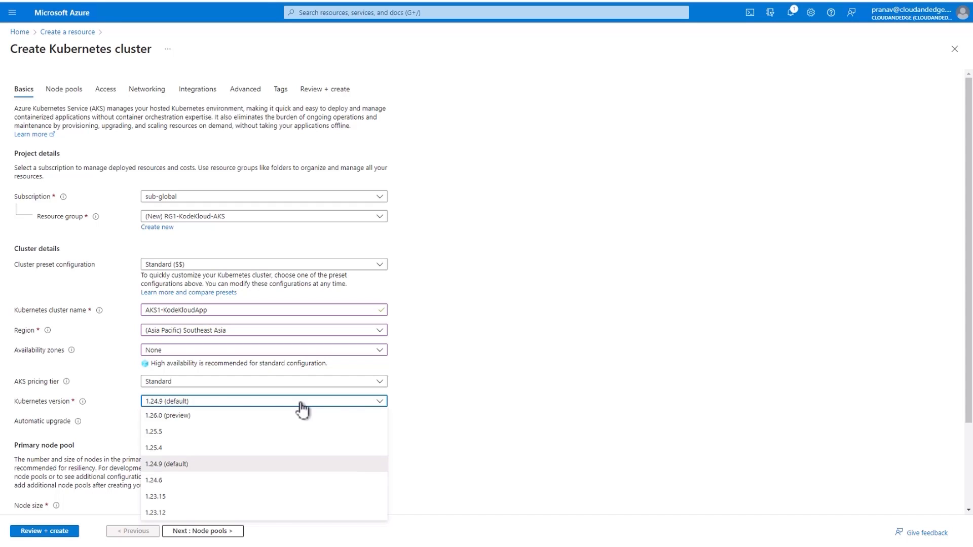
pyautogui.moveTo(629, 407)
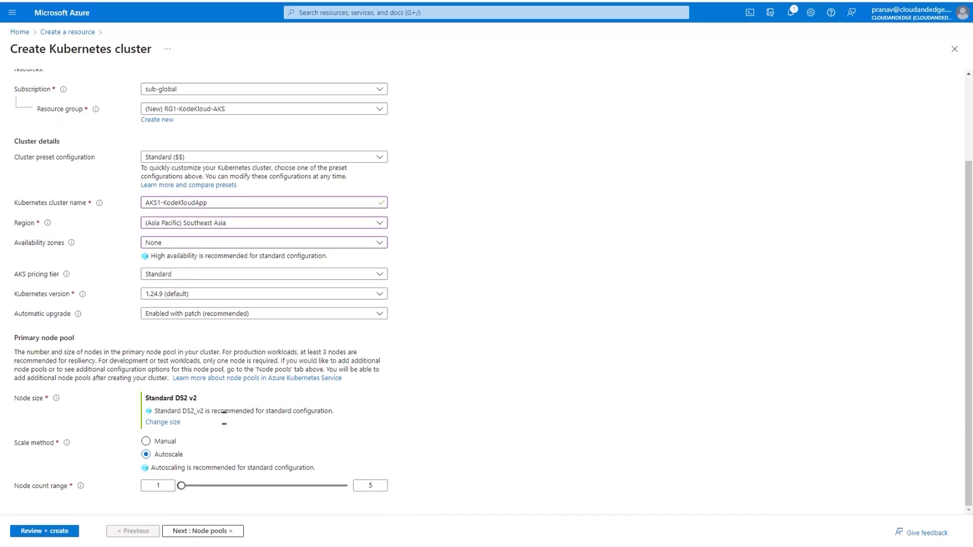
pyautogui.moveTo(225, 420)
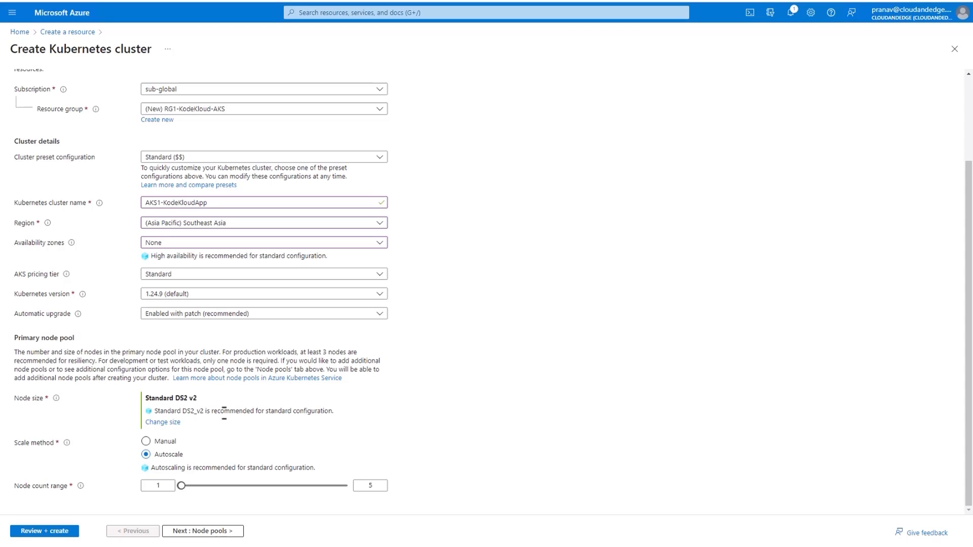
pyautogui.moveTo(183, 507)
pyautogui.write('1')
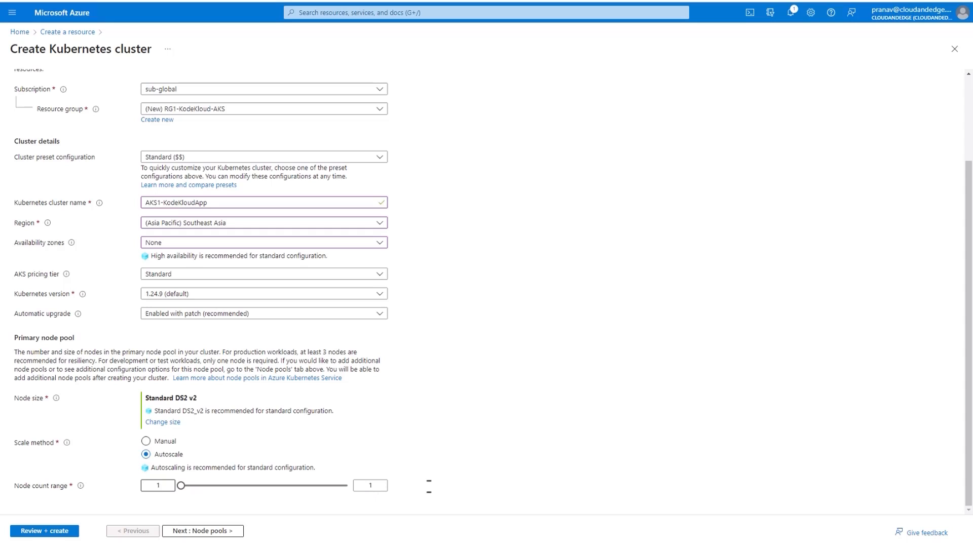
# Return to Basics, set the maximum node count to 5, and go back to Node pools
pyautogui.click(202, 530)
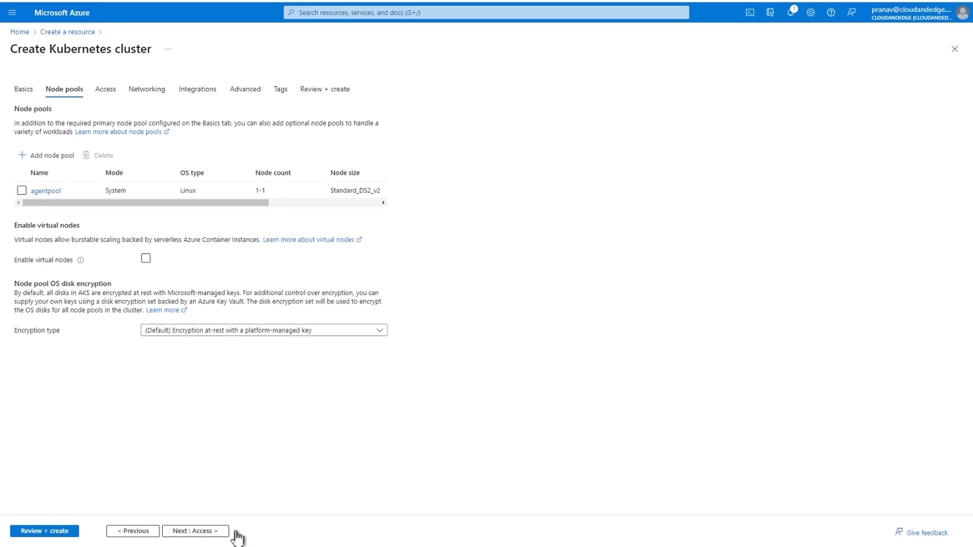
pyautogui.click(132, 530)
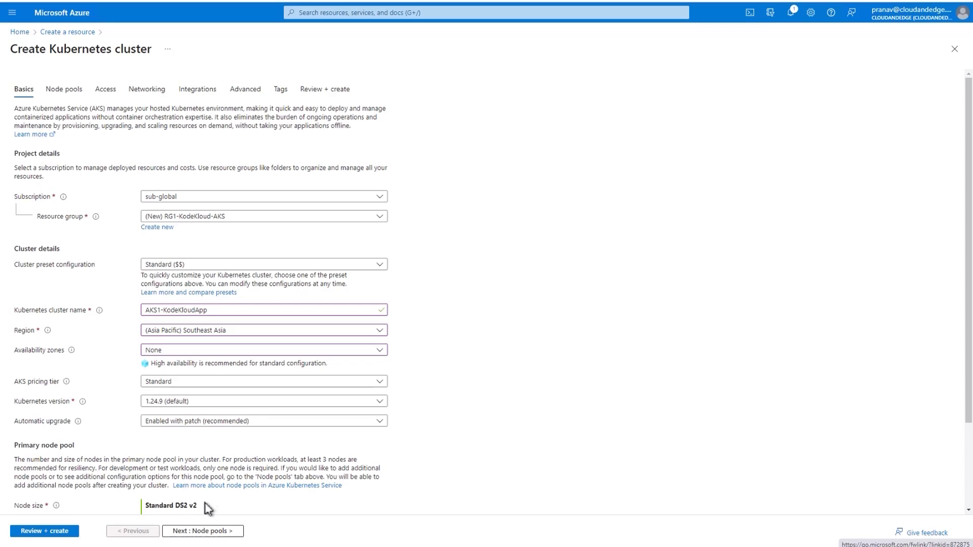
pyautogui.scroll(-3)
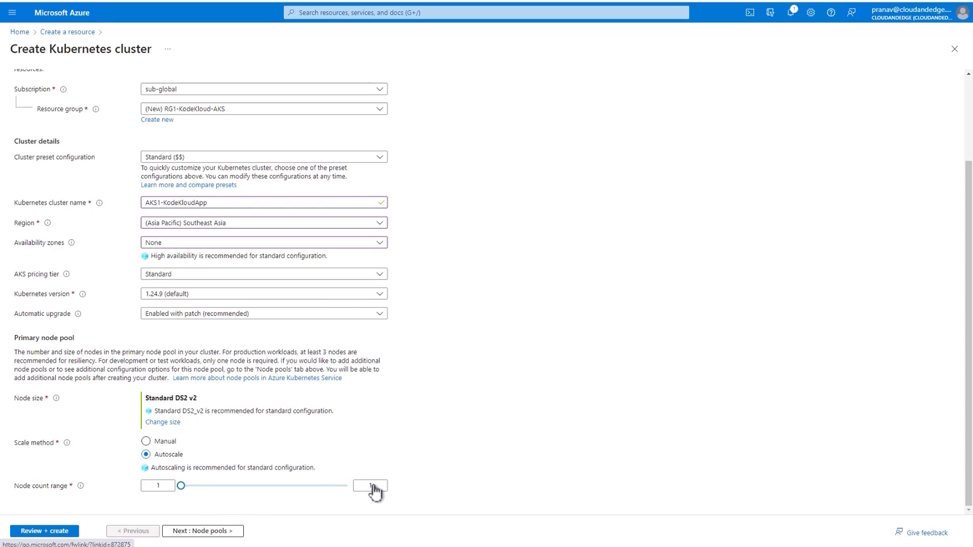
pyautogui.click(370, 485)
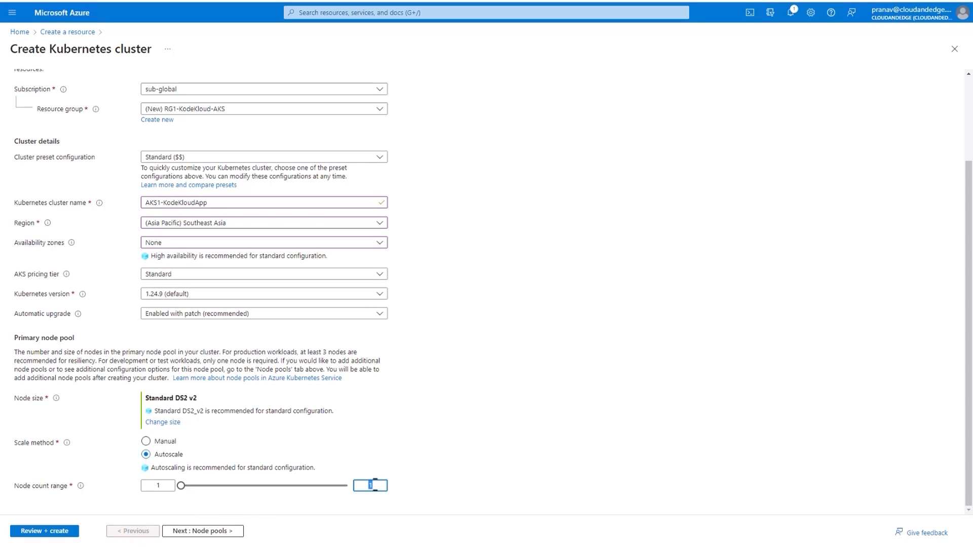
pyautogui.click(202, 530)
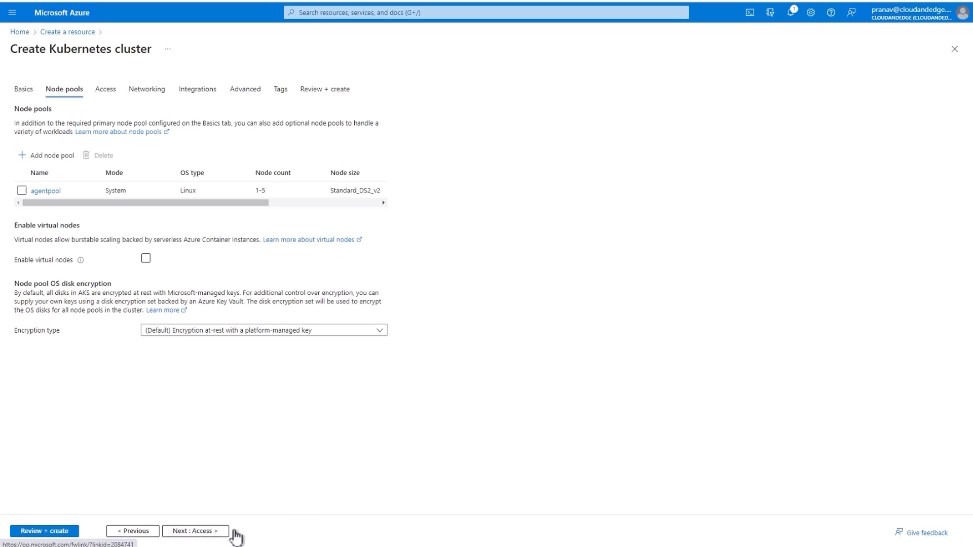
pyautogui.moveTo(282, 244)
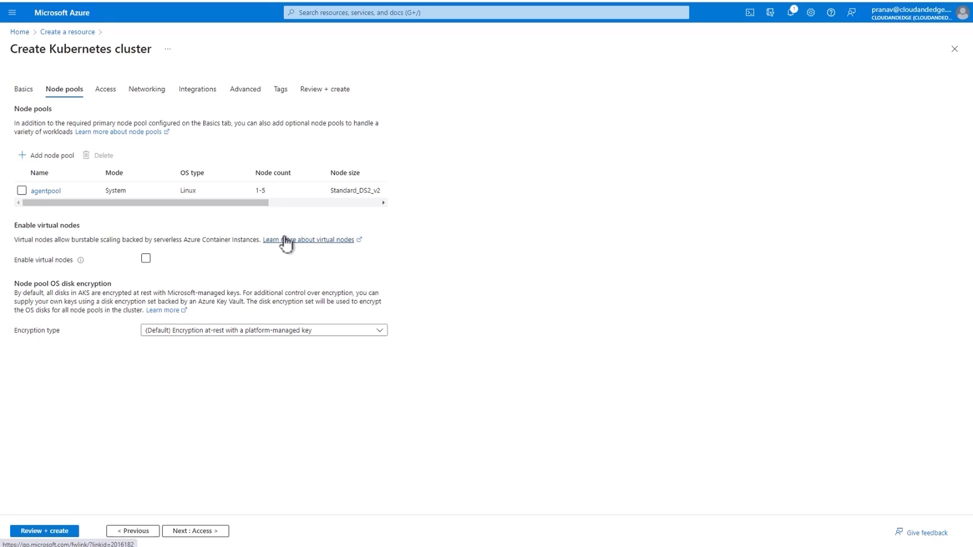
pyautogui.moveTo(289, 225)
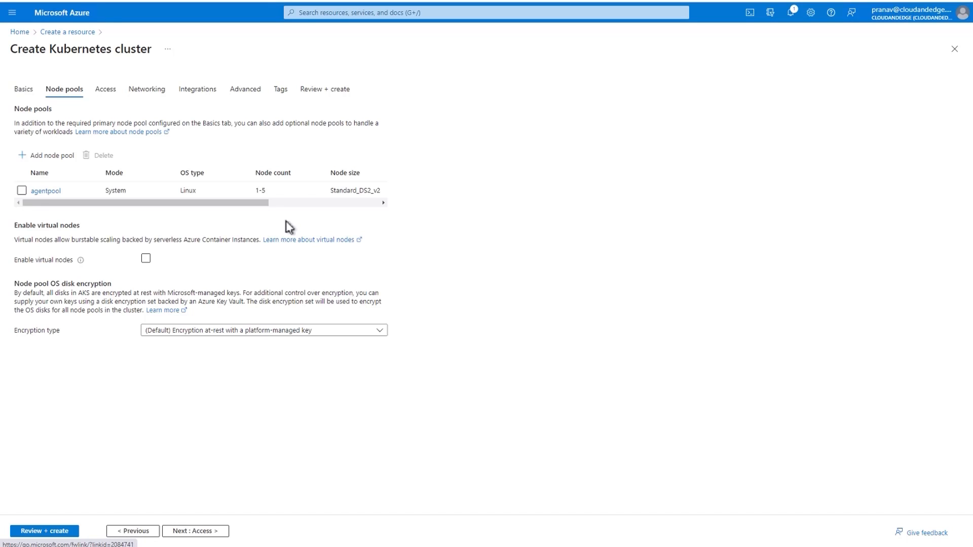
# Select agentpool's max pods per node value, opening its Update node pool page
pyautogui.hscroll(3)
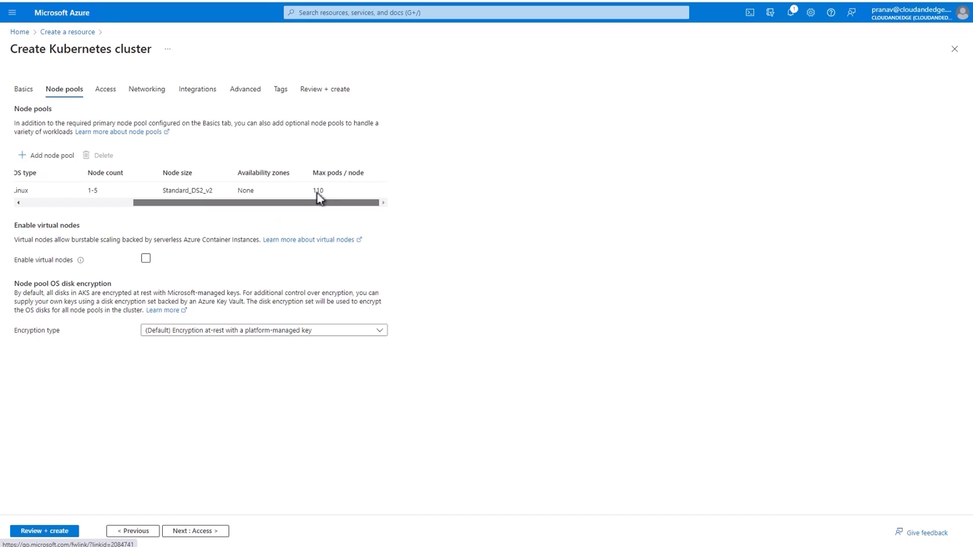
pyautogui.doubleClick(317, 191)
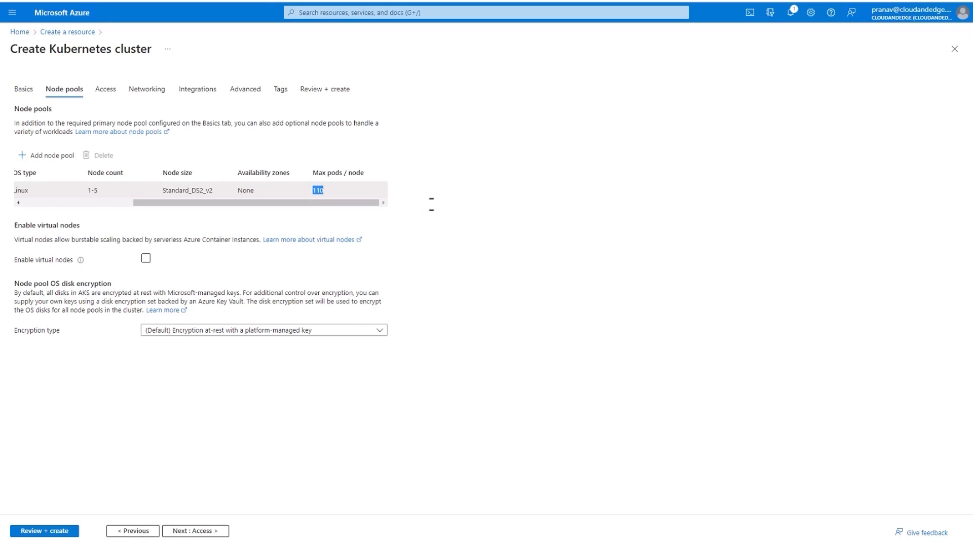
pyautogui.moveTo(433, 211)
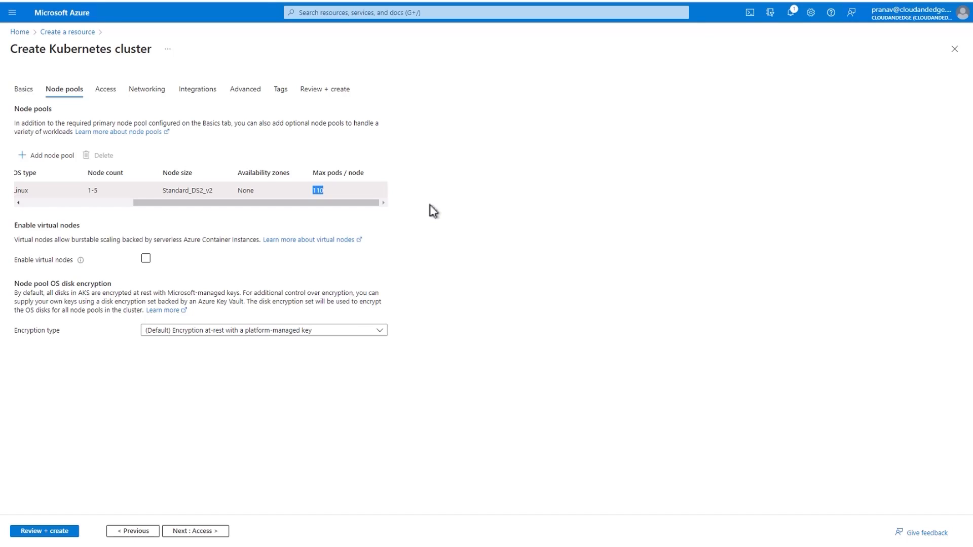
pyautogui.moveTo(260, 202)
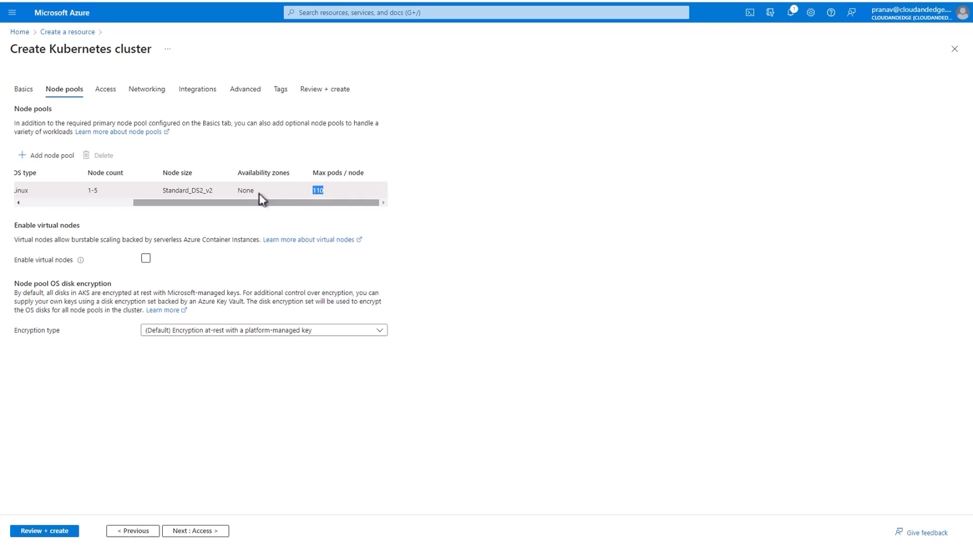
pyautogui.hscroll(-3)
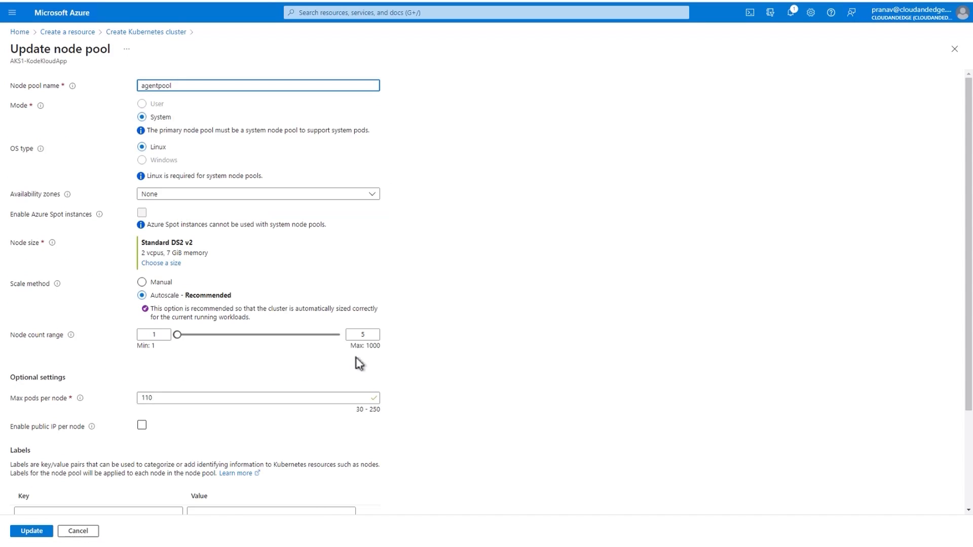
# Update agentpool to allow at most 30 pods per node and apply the change
pyautogui.tripleClick(257, 397)
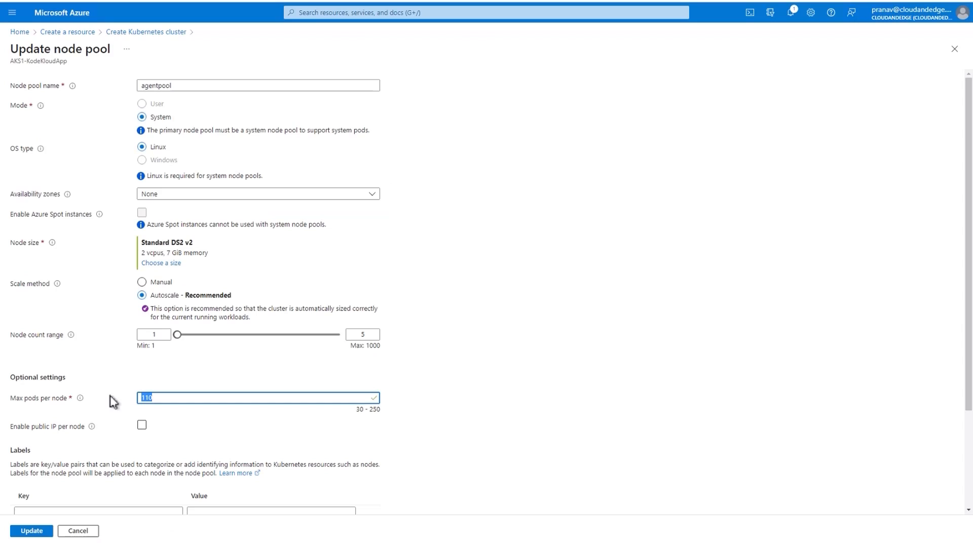
pyautogui.scroll(-3)
pyautogui.write('30')
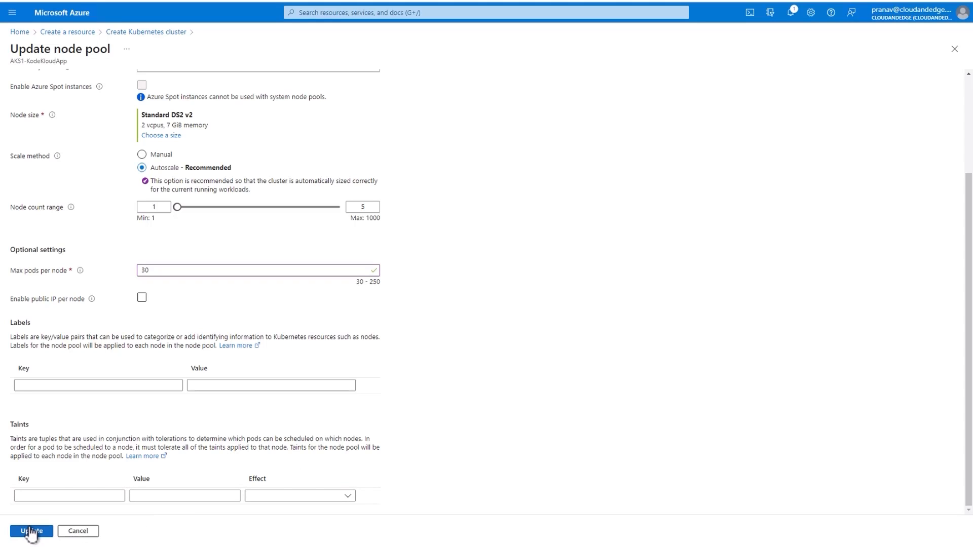
pyautogui.moveTo(594, 246)
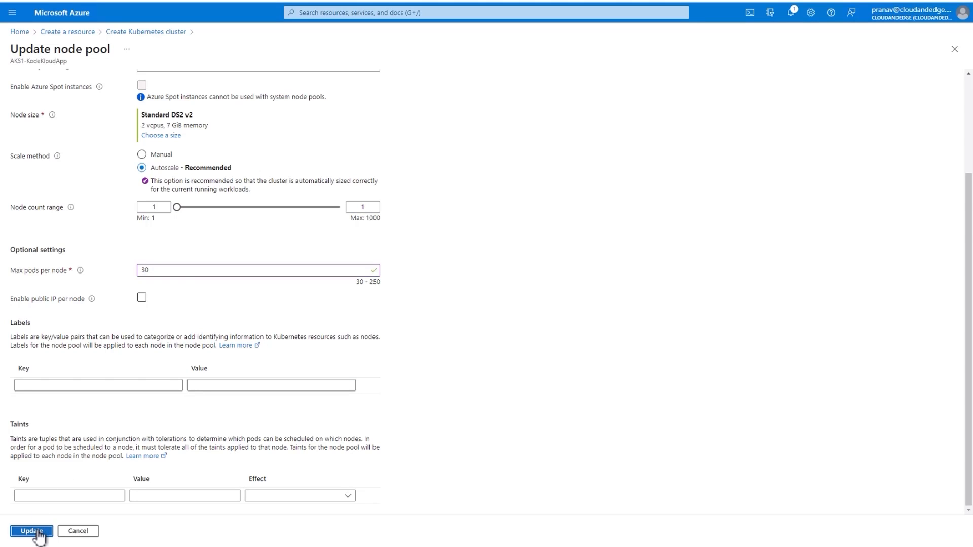
pyautogui.click(30, 532)
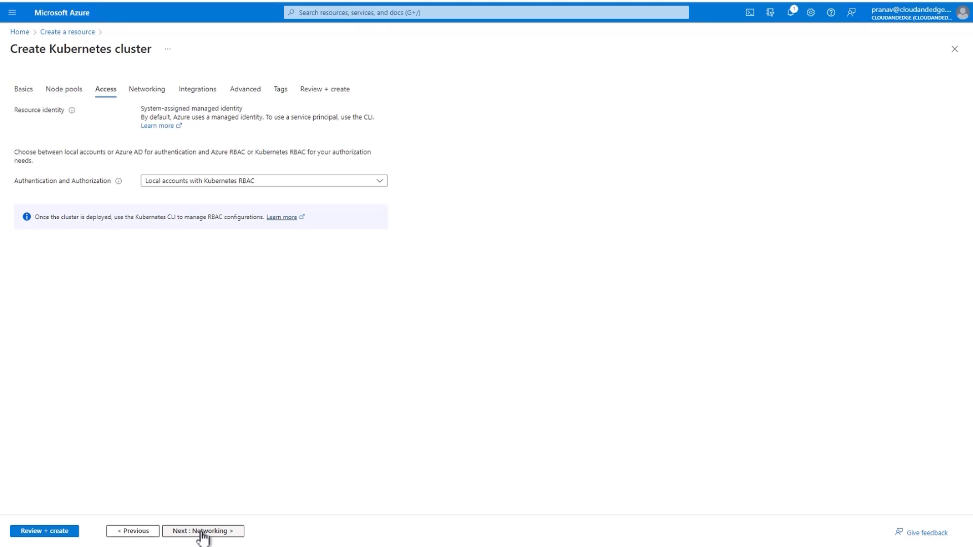
pyautogui.moveTo(487, 259)
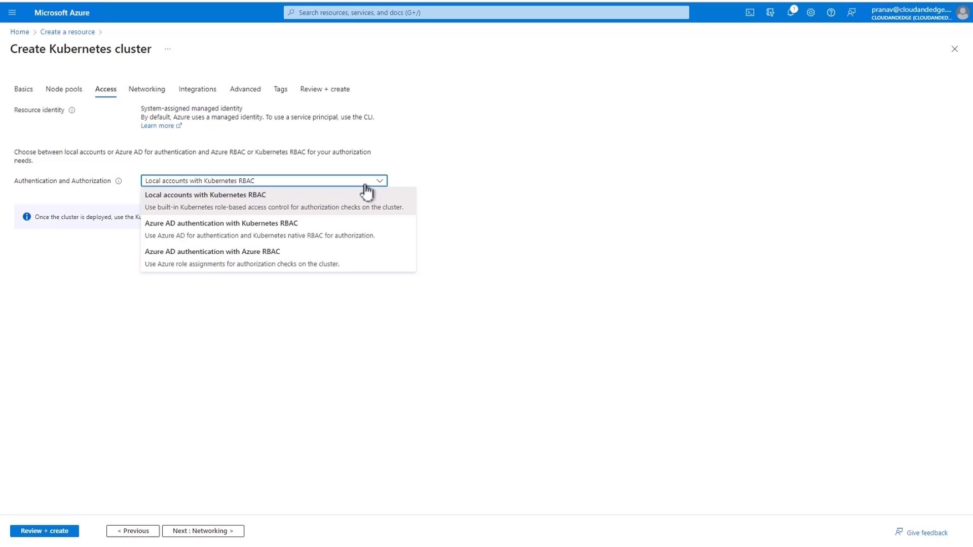
# Keep local accounts with Kubernetes RBAC and continue to Networking
pyautogui.click(204, 194)
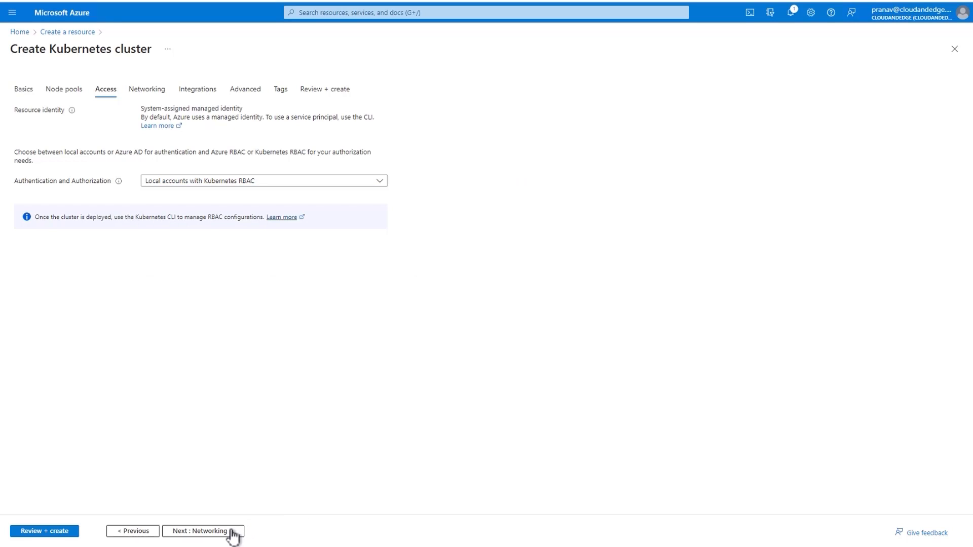
pyautogui.click(202, 530)
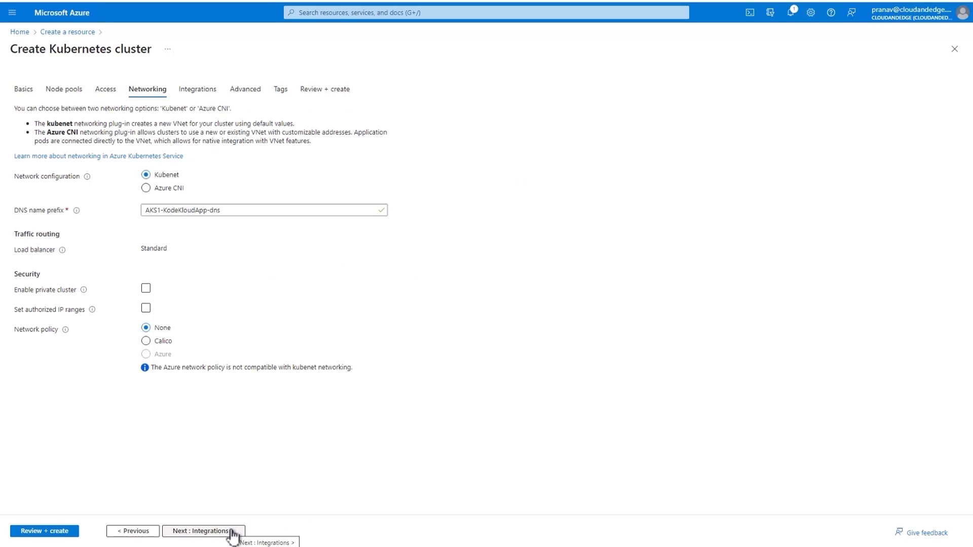
pyautogui.moveTo(153, 241)
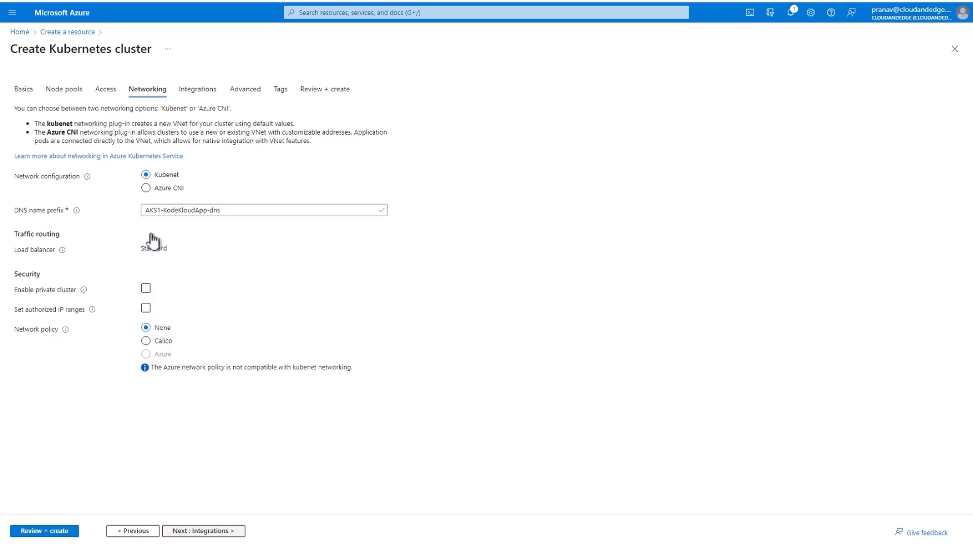
# Switch cluster networking to Azure CNI and continue to Integrations
pyautogui.click(145, 188)
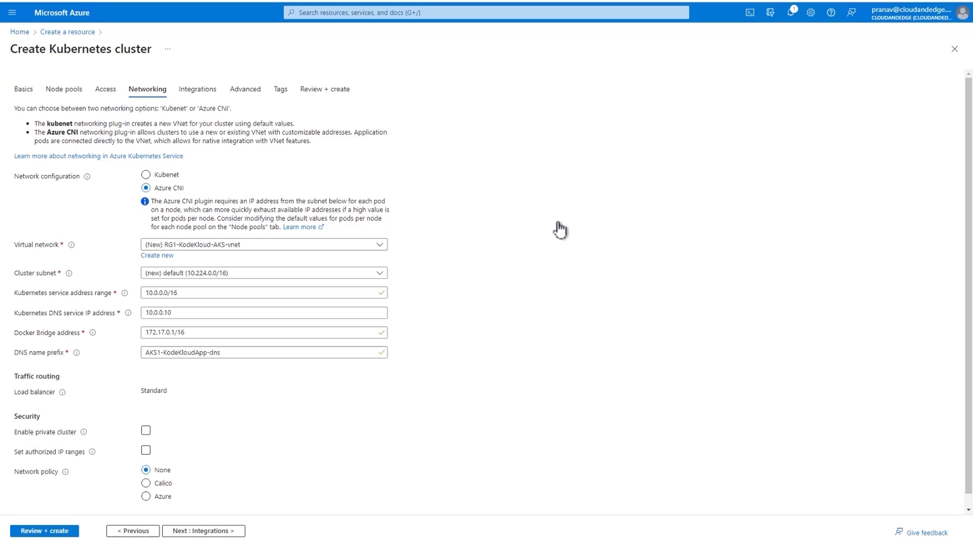
pyautogui.moveTo(383, 382)
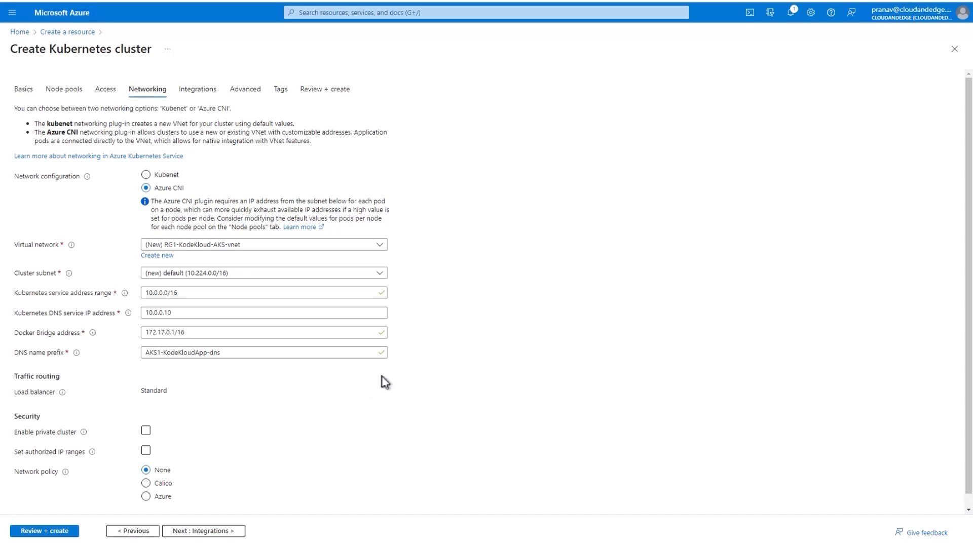
pyautogui.click(203, 530)
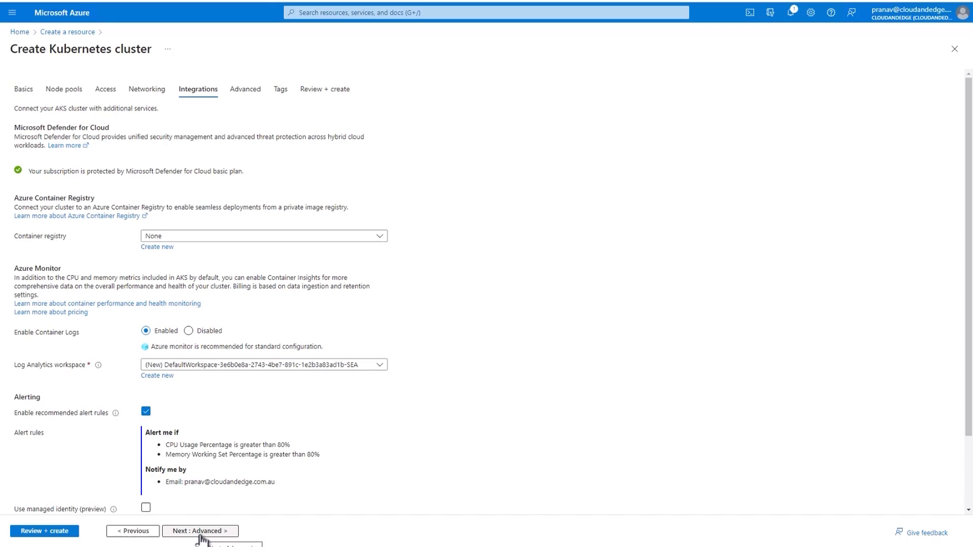
pyautogui.moveTo(167, 254)
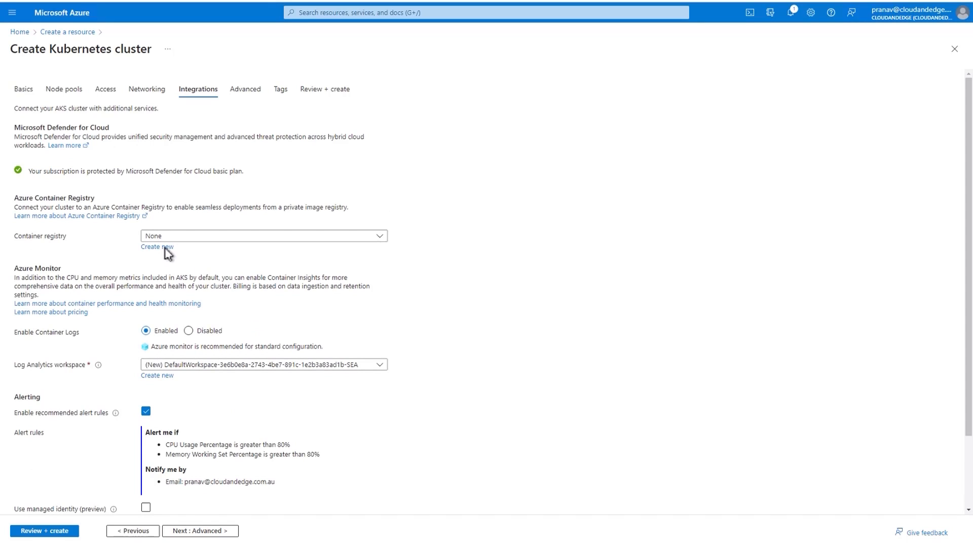
# Start creating a new container registry from the Integrations settings
pyautogui.click(157, 246)
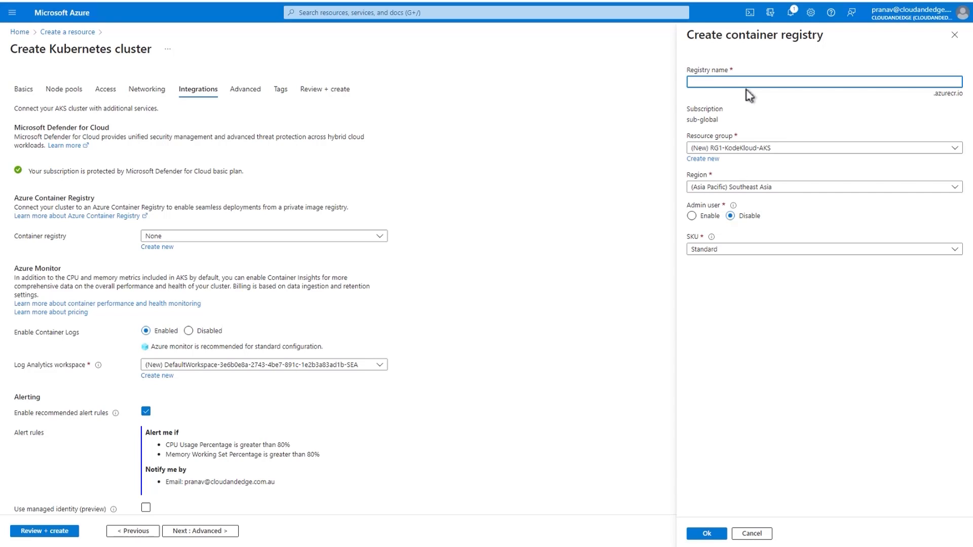
# Create registry crkodekloud with the Basic SKU and confirm it for the cluster
pyautogui.write('crkodeklou')
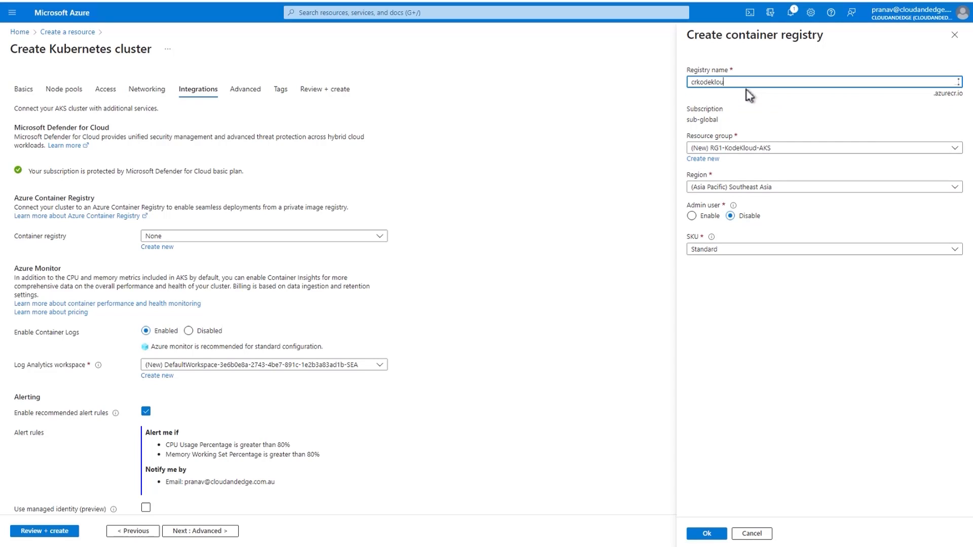
pyautogui.write('d')
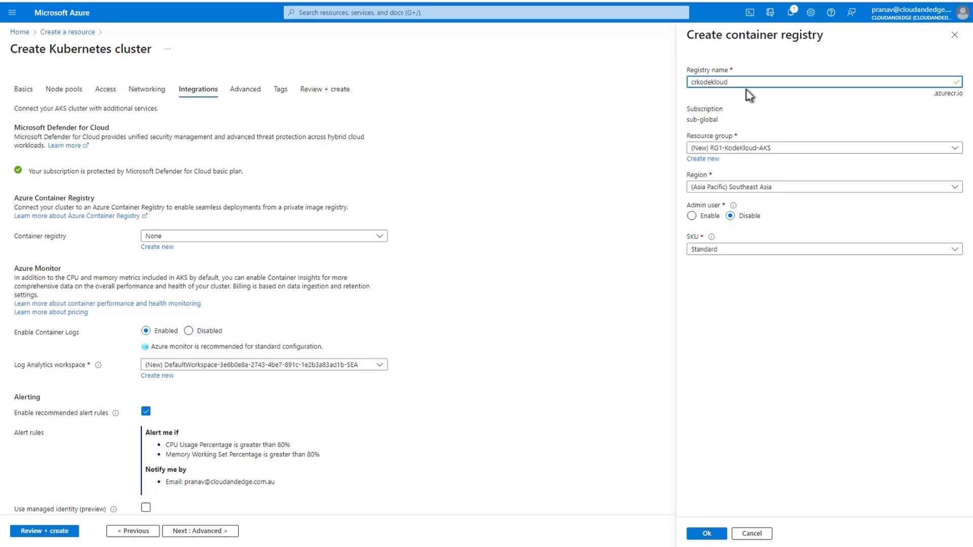
pyautogui.moveTo(757, 187)
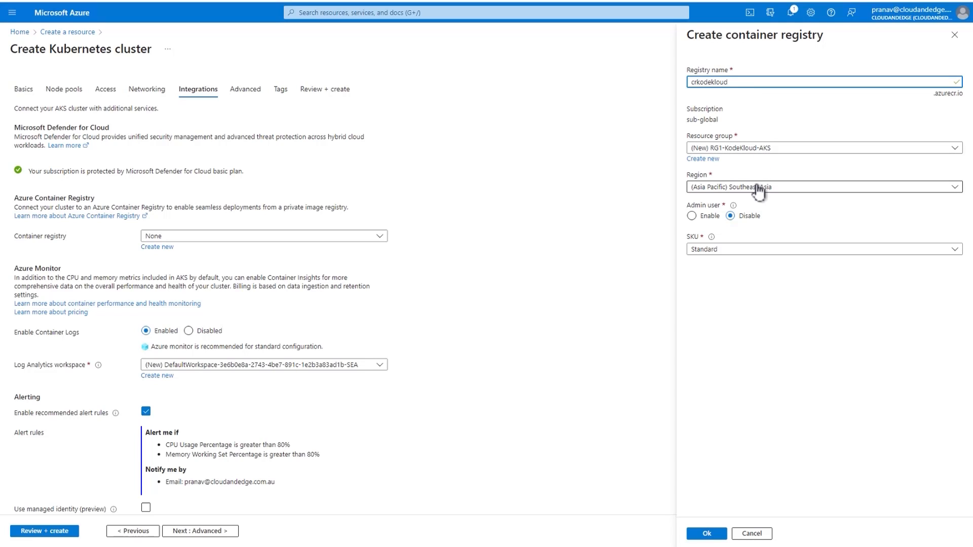
pyautogui.moveTo(732, 258)
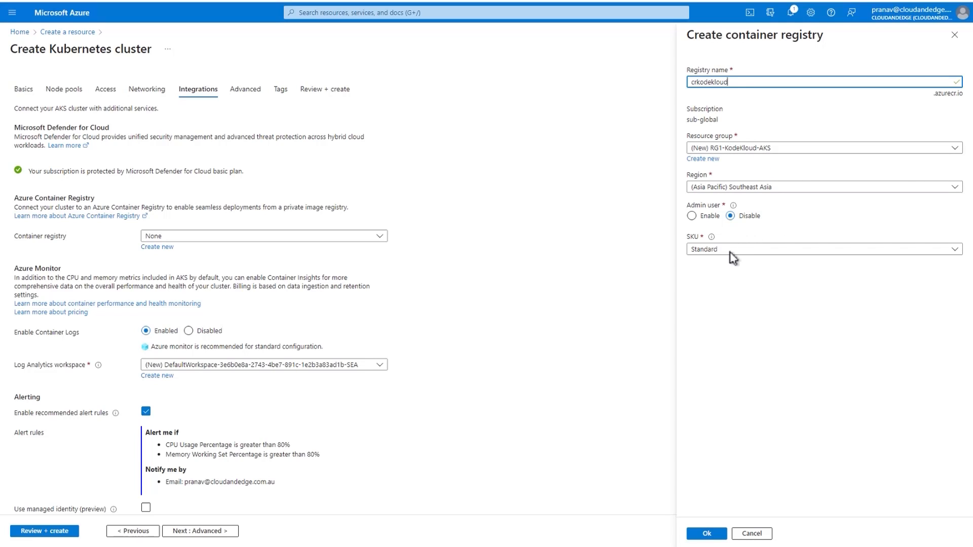
pyautogui.click(822, 249)
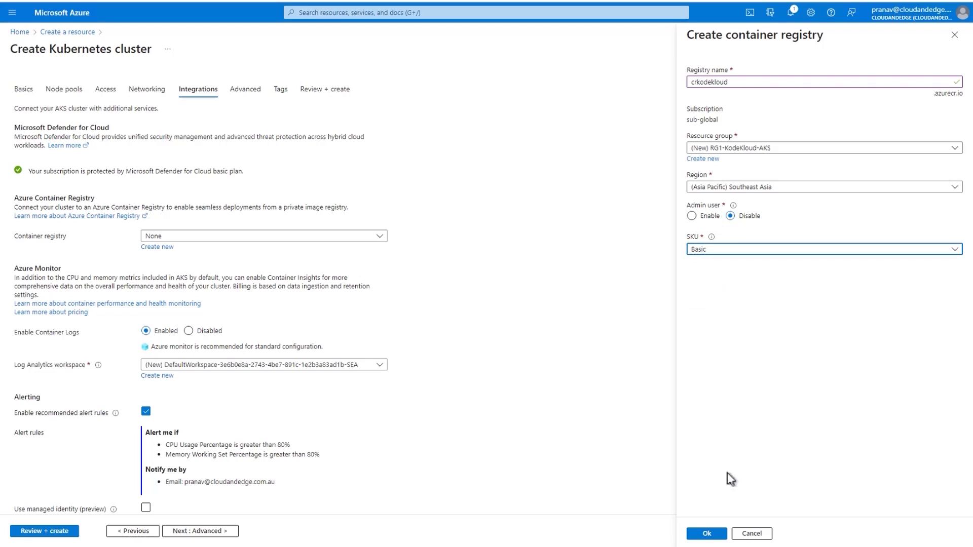
pyautogui.click(705, 534)
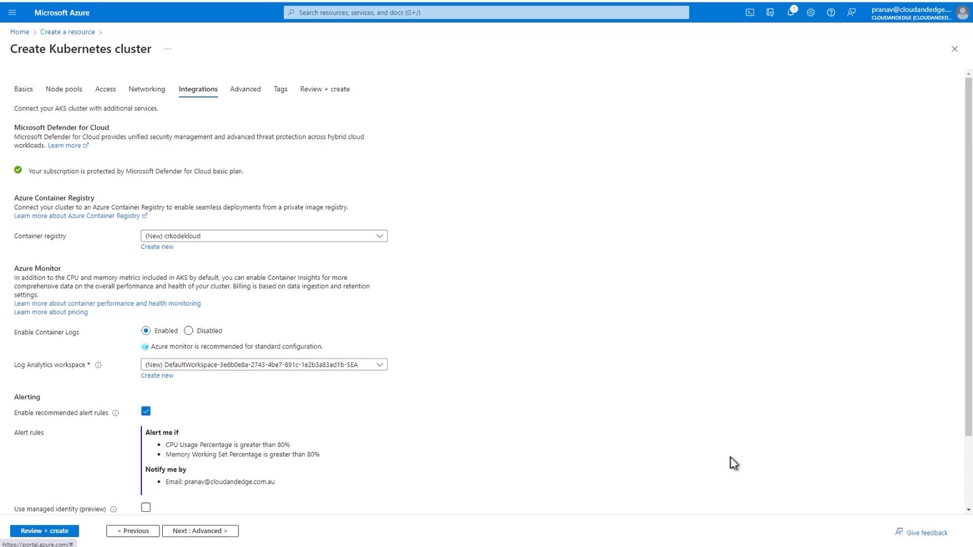
# Continue from Integrations to the Advanced cluster settings
pyautogui.scroll(-3)
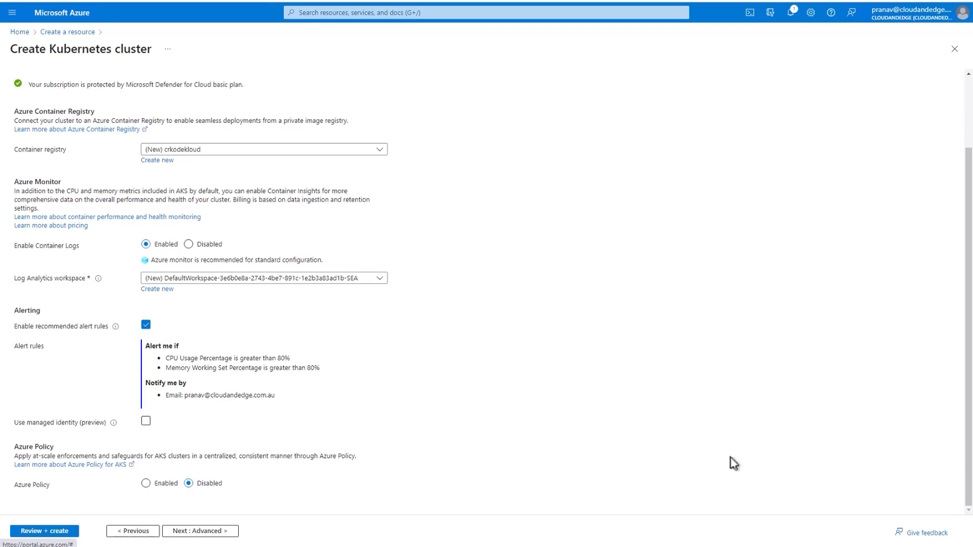
pyautogui.moveTo(644, 463)
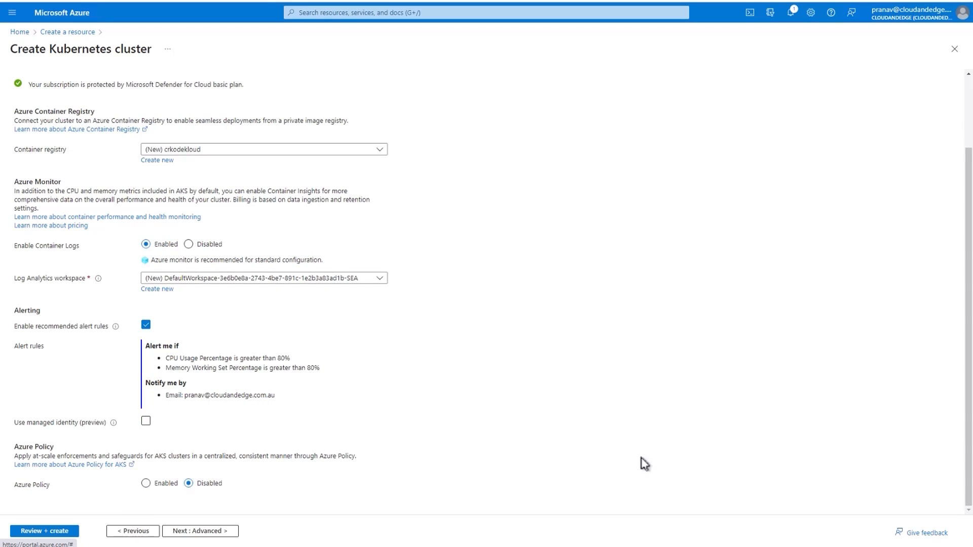
pyautogui.moveTo(200, 531)
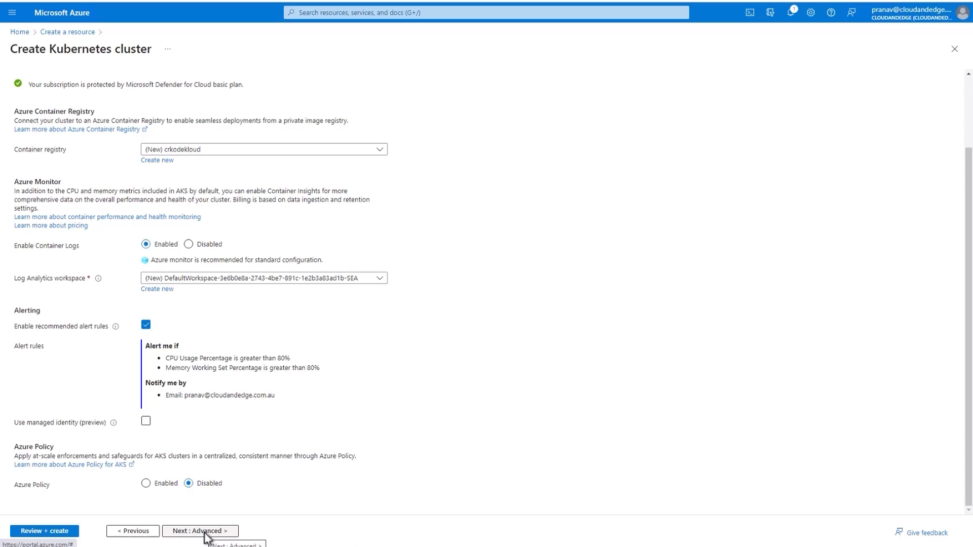
pyautogui.click(200, 530)
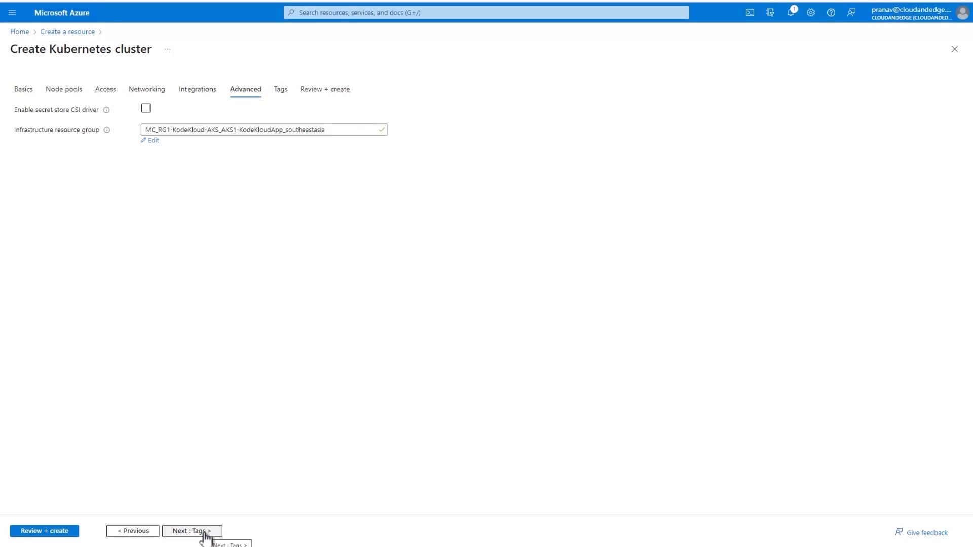
# Advance past Tags to Review + create so the AKS1-KodeKloudApp configuration is validated
pyautogui.click(192, 530)
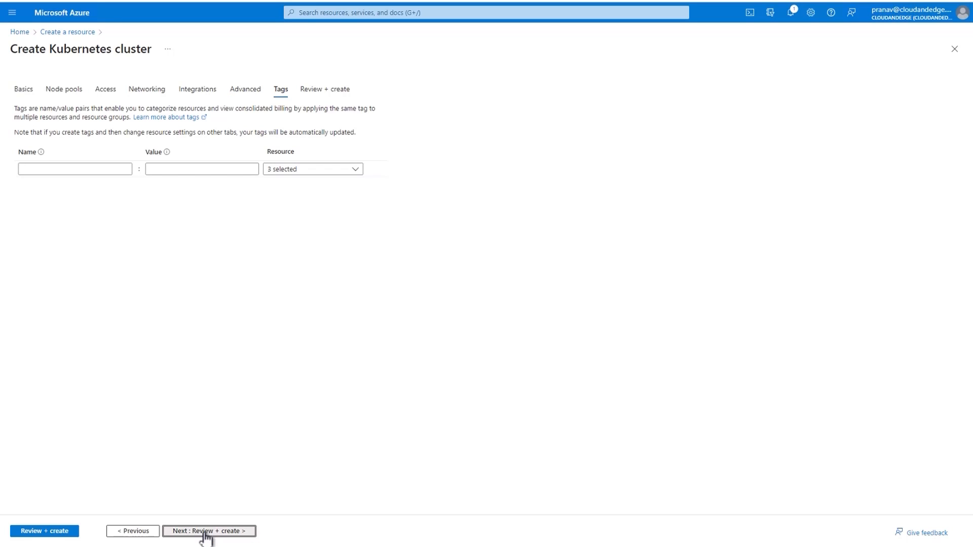
pyautogui.click(209, 530)
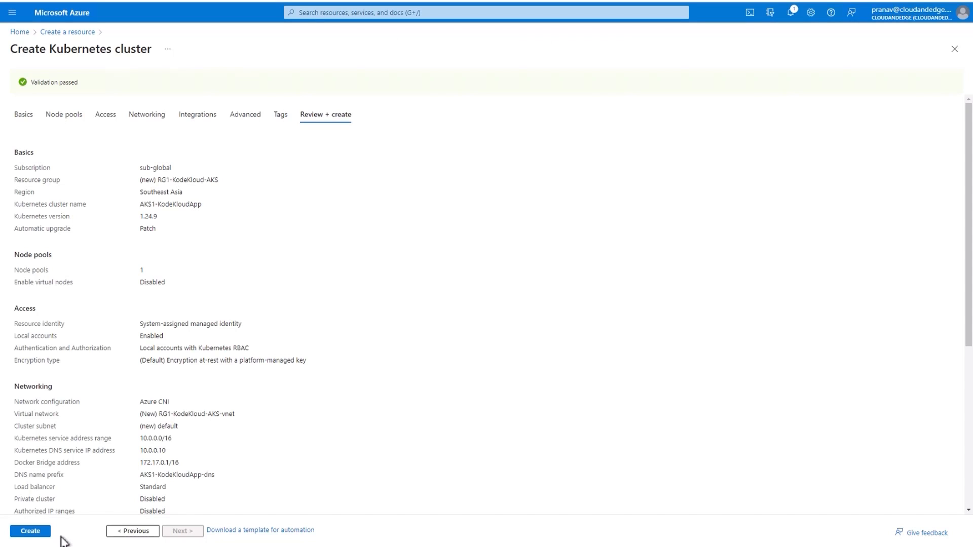
# Create the cluster, submitting deployment of AKS1-KodeKloudApp to resource group RG1-KodeKloud-AKS
pyautogui.click(29, 531)
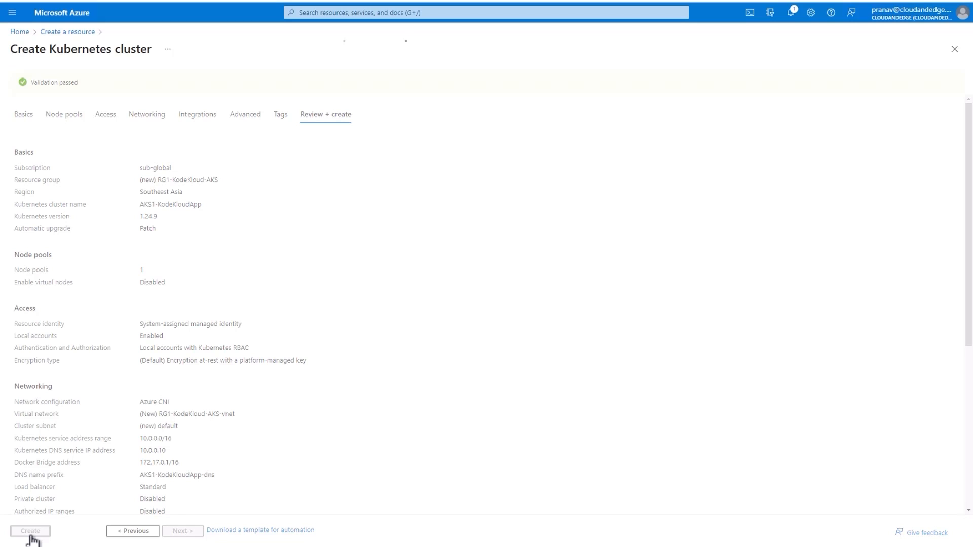
pyautogui.click(29, 530)
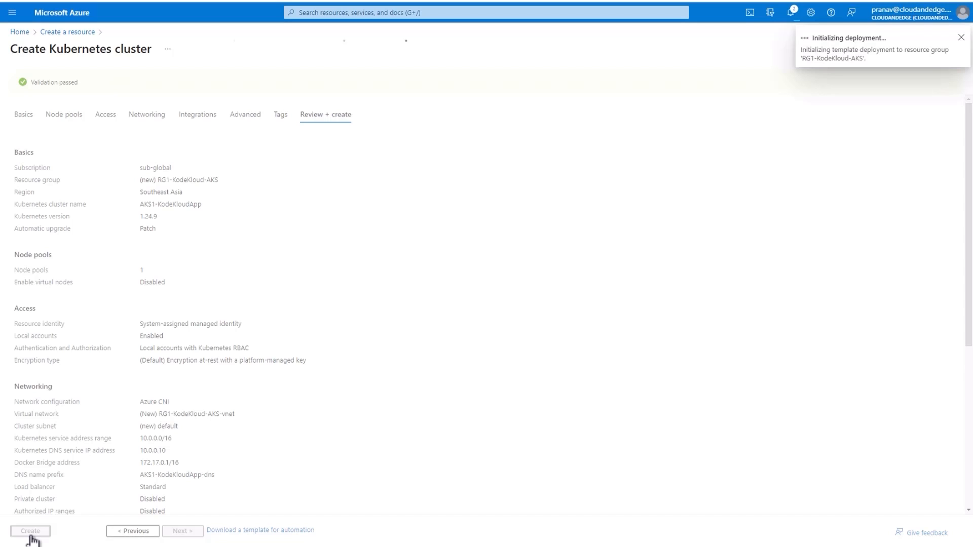
pyautogui.click(961, 37)
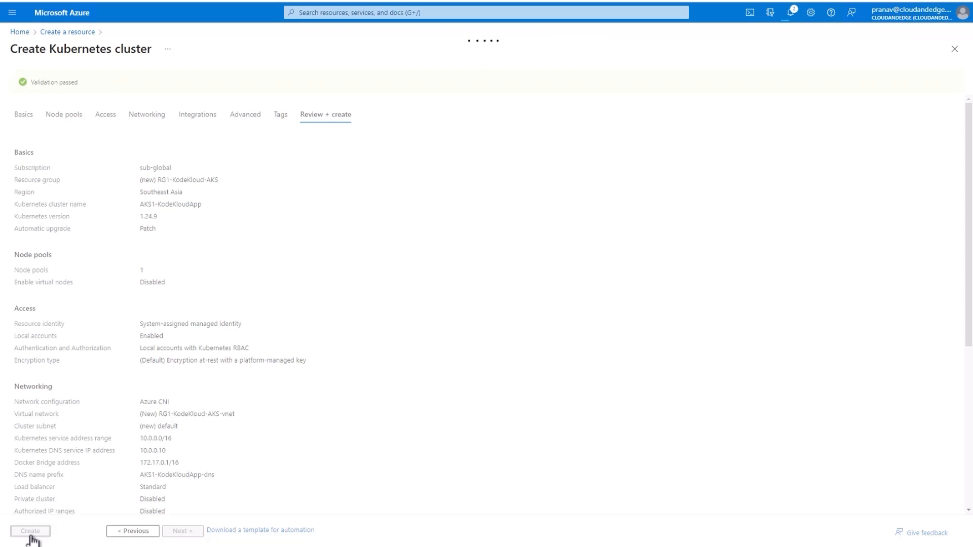
pyautogui.click(30, 530)
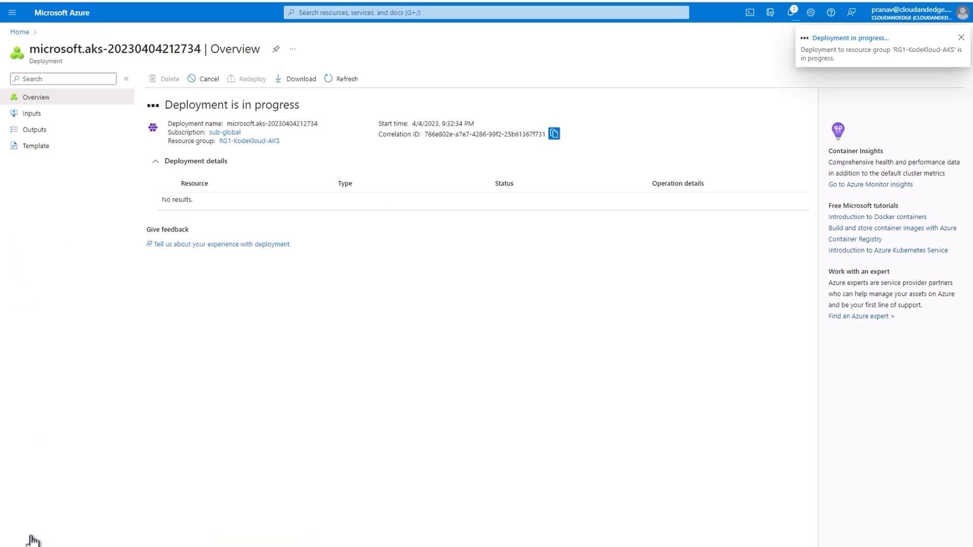
pyautogui.click(961, 38)
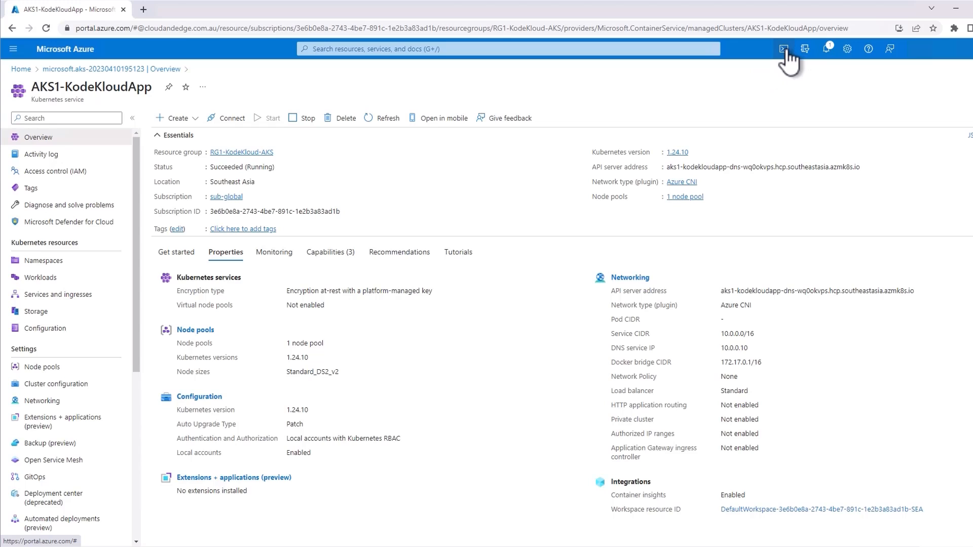
pyautogui.moveTo(783, 49)
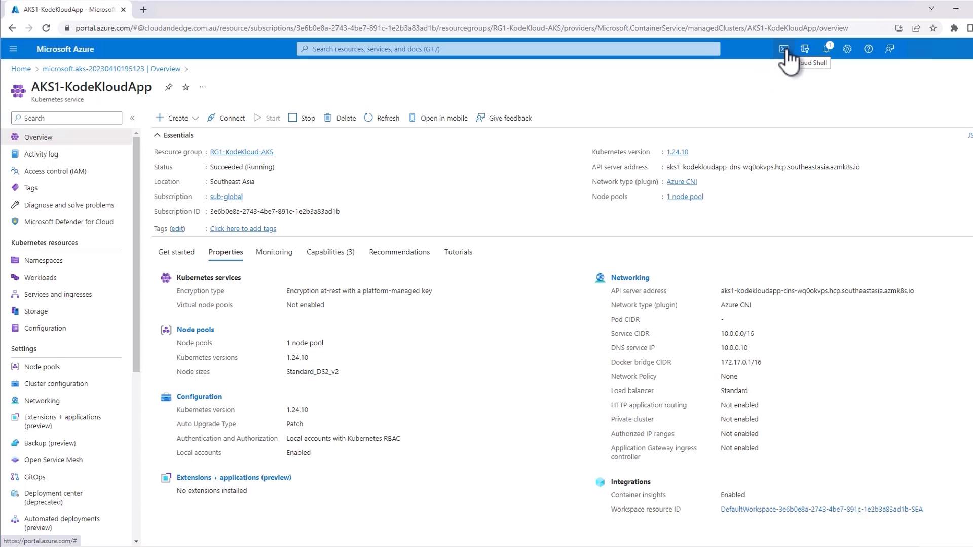
pyautogui.moveTo(679, 544)
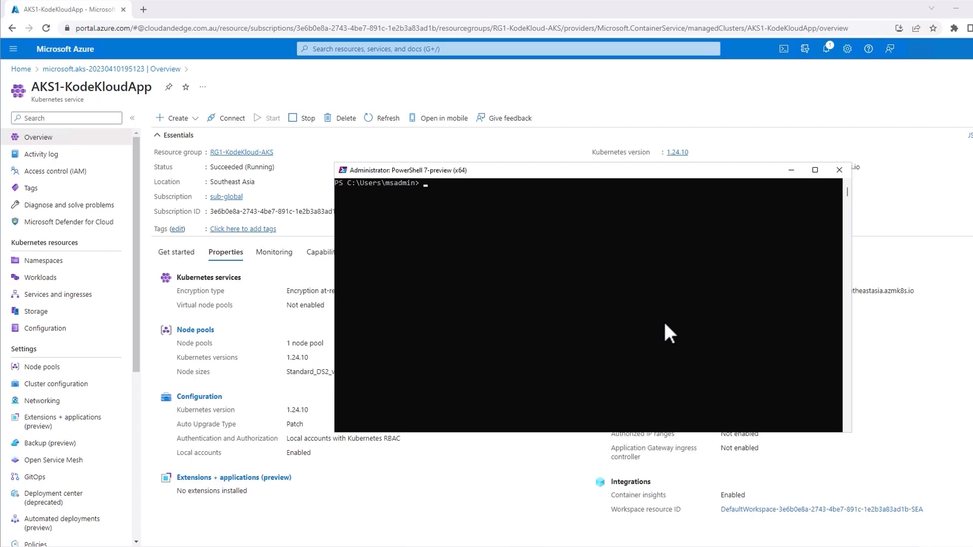
# Run az account show to confirm the signed-in account and subscription sub-global
pyautogui.write('az login')
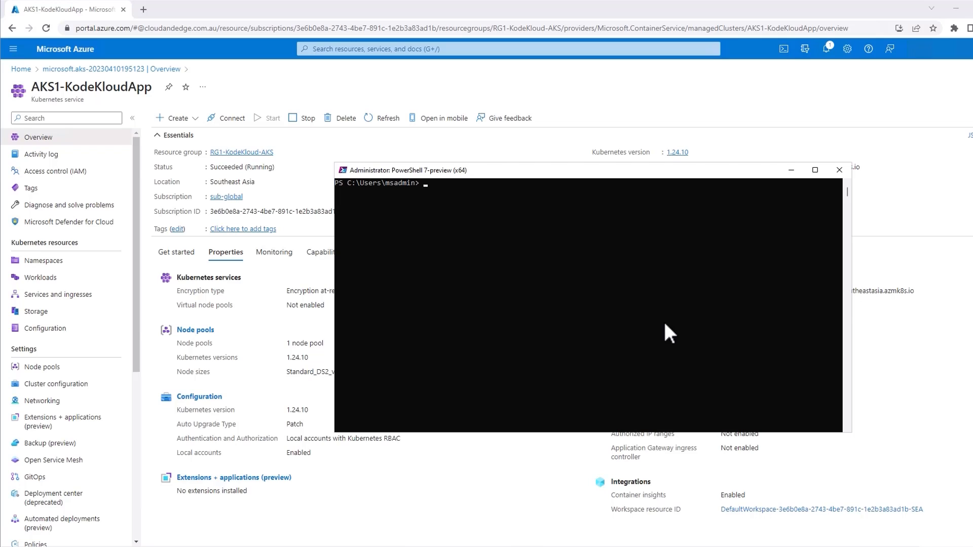
pyautogui.write('az account show')
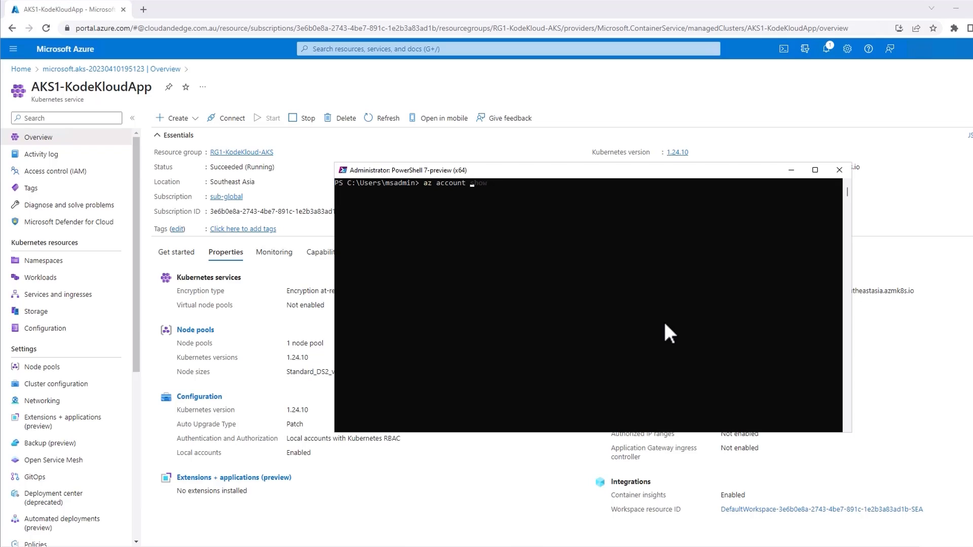
pyautogui.press('Return')
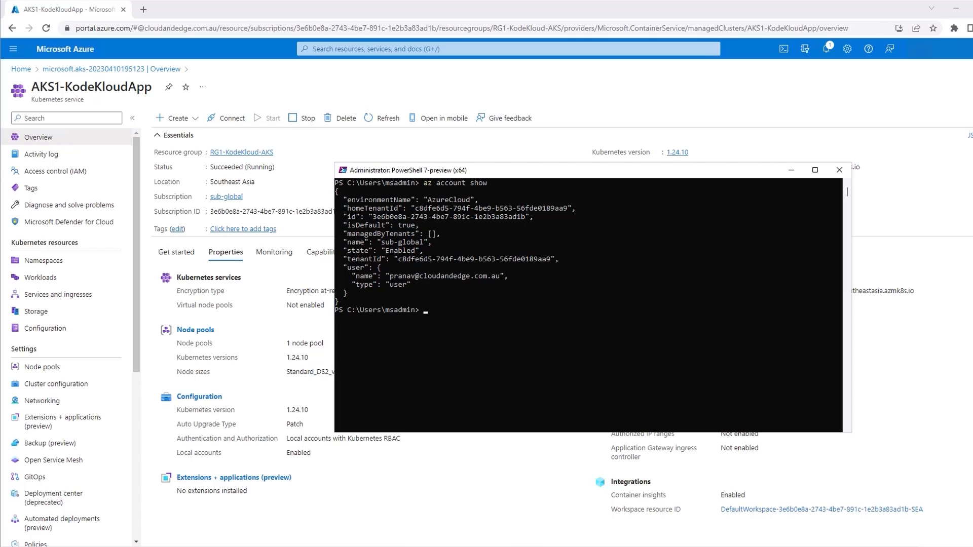
pyautogui.moveTo(748, 327)
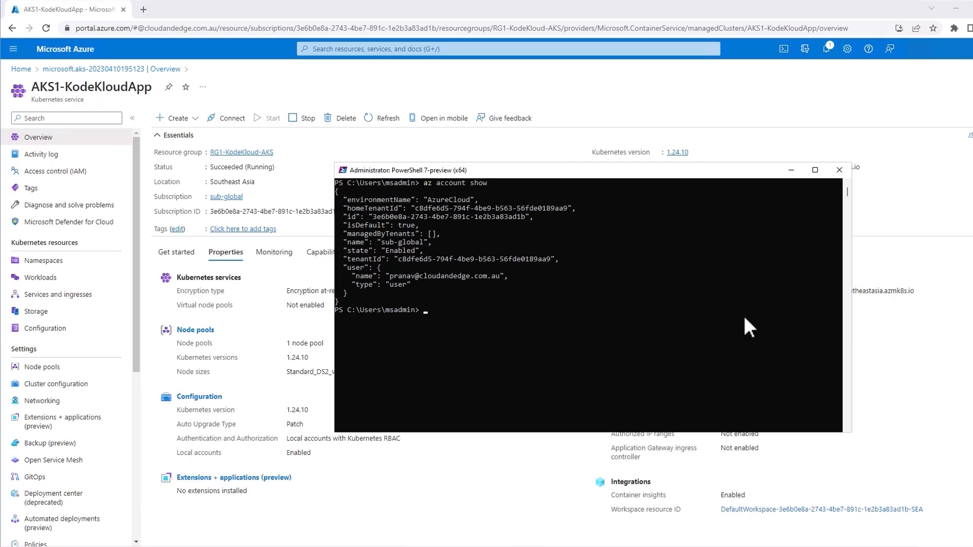
# Set RG1-KodeKloud-AKS as the default resource group with az configure --defaults
pyautogui.write('az configure --defaults group=RG1-KodeKloud-AKS')
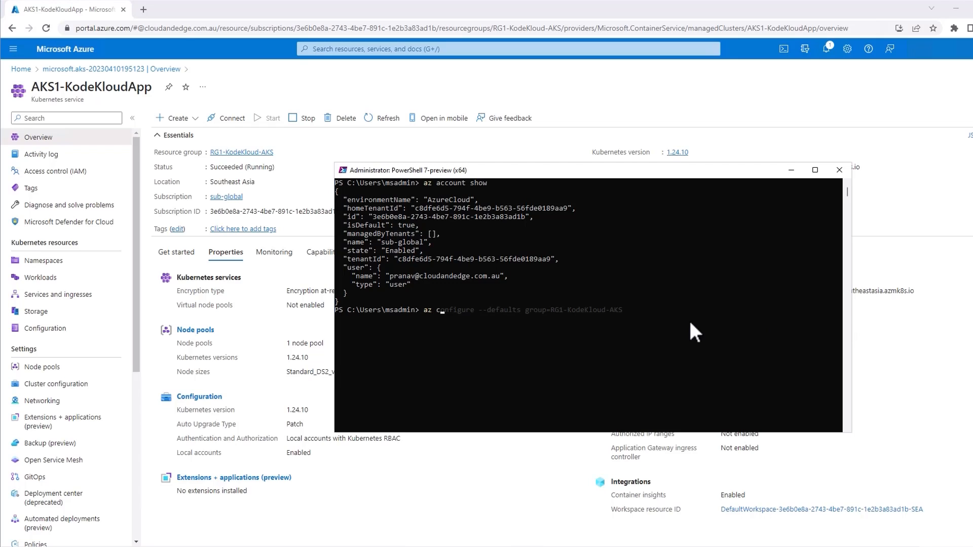
pyautogui.write('configure --defaults group=RG1-KodeKloud-AKS')
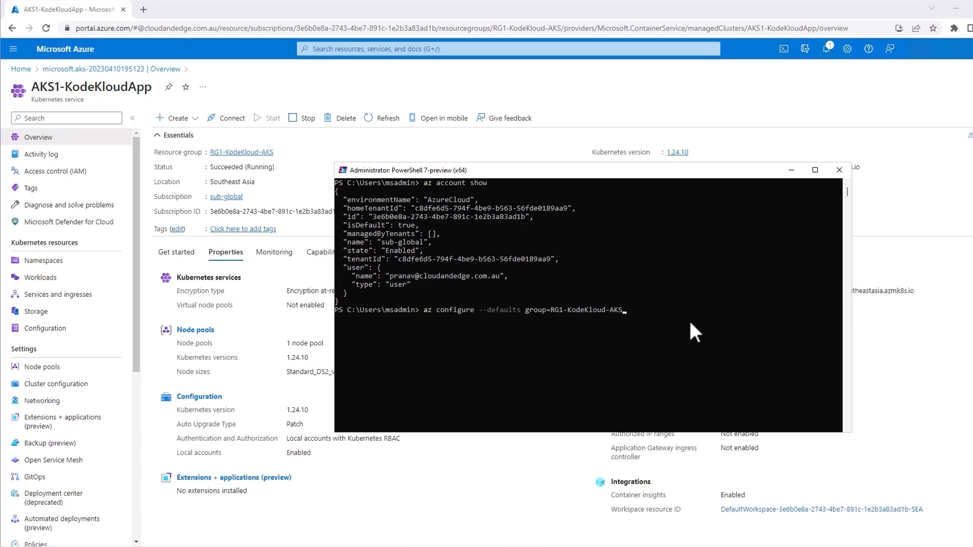
pyautogui.press('Return')
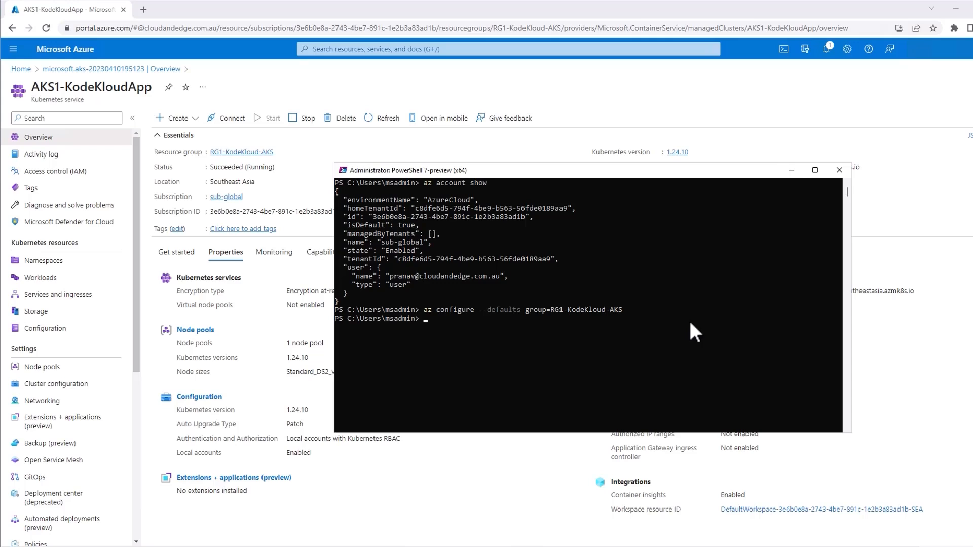
# Merge AKS1-KodeKloudApp credentials into kubeconfig (answer y) and confirm it as current context
pyautogui.write('az aks scale --resource-group RG1-KodeKloud-AKS --name AKS1-KodeKloudApp --node-count 2')
pyautogui.write('az aks get-Credentials --name AKS1-KodeKloudApp')
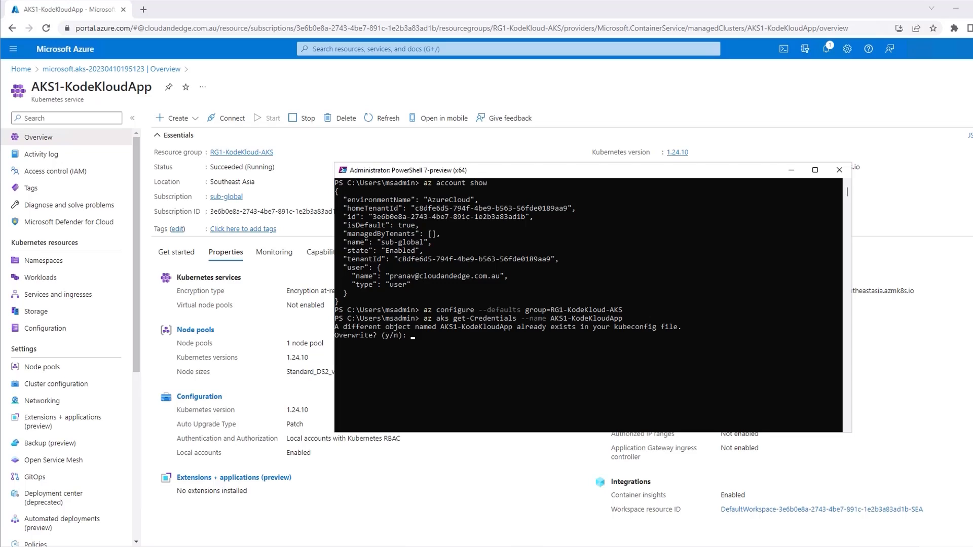
pyautogui.write('Y')
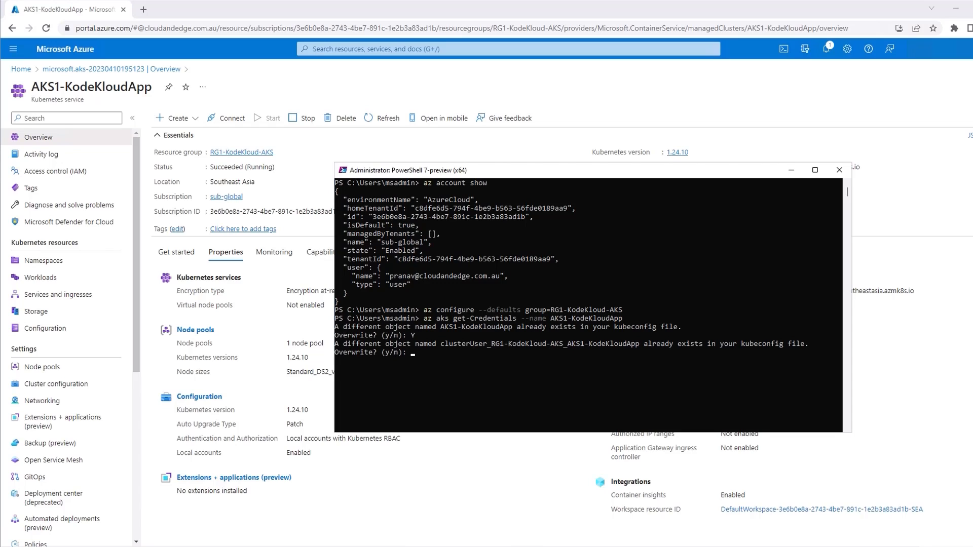
pyautogui.write('y')
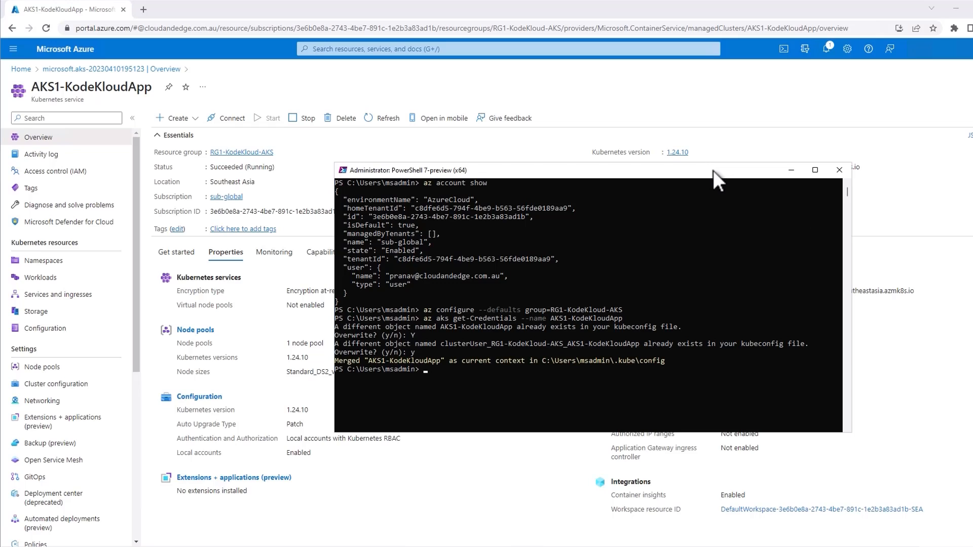
pyautogui.write('kubectl rollout undo deployment/kodekloudapp')
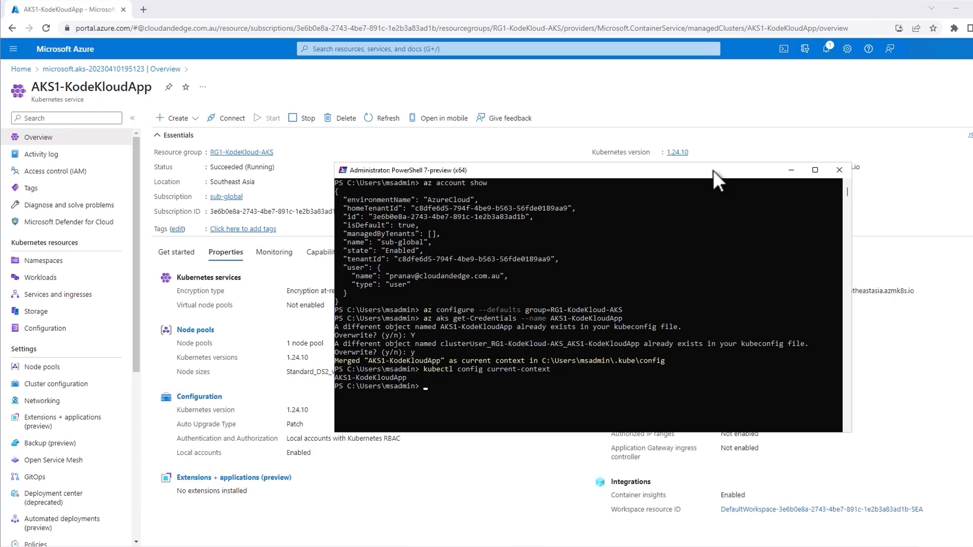
# Check the cluster node is Ready and view the agent pool scale set's instances in the portal
pyautogui.write('kubectl config current-context')
pyautogui.write('kubectl get nodes')
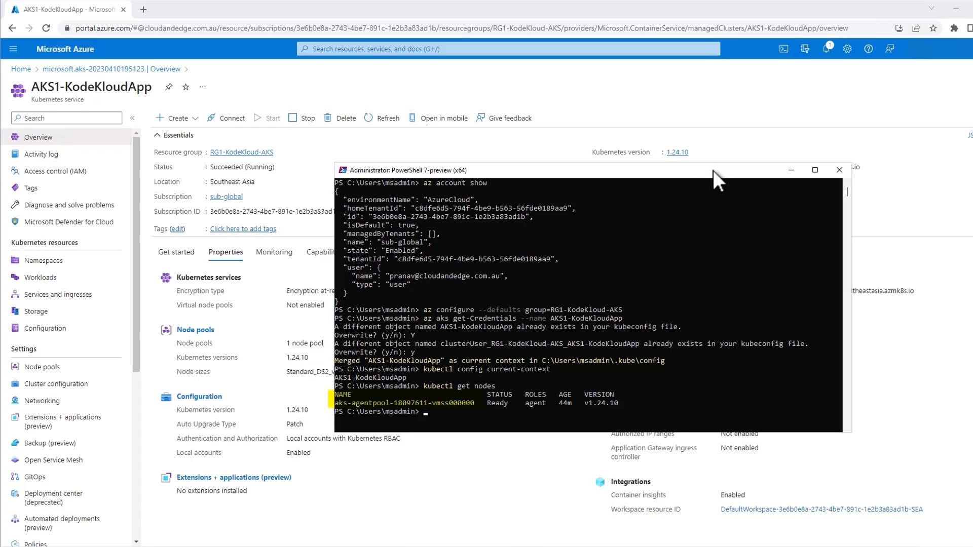
pyautogui.click(64, 49)
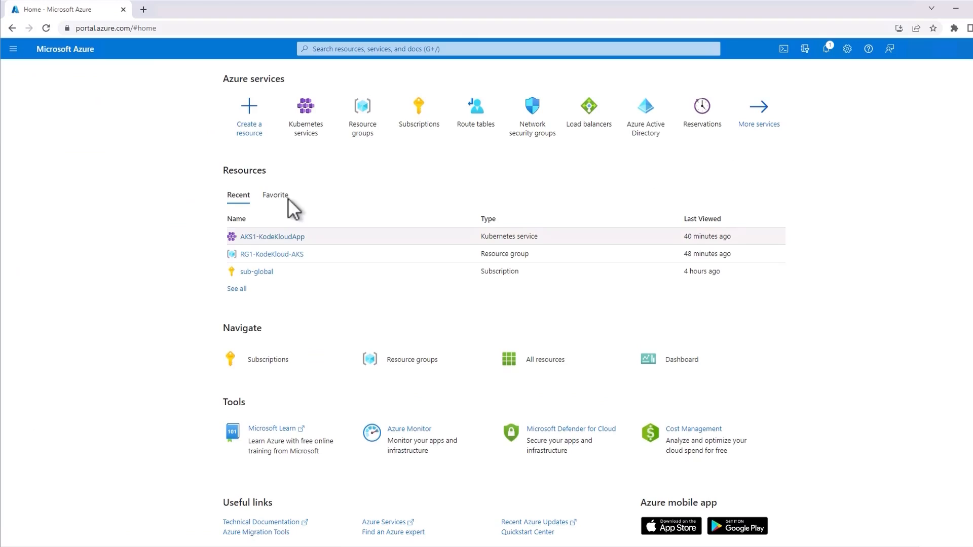
pyautogui.click(269, 237)
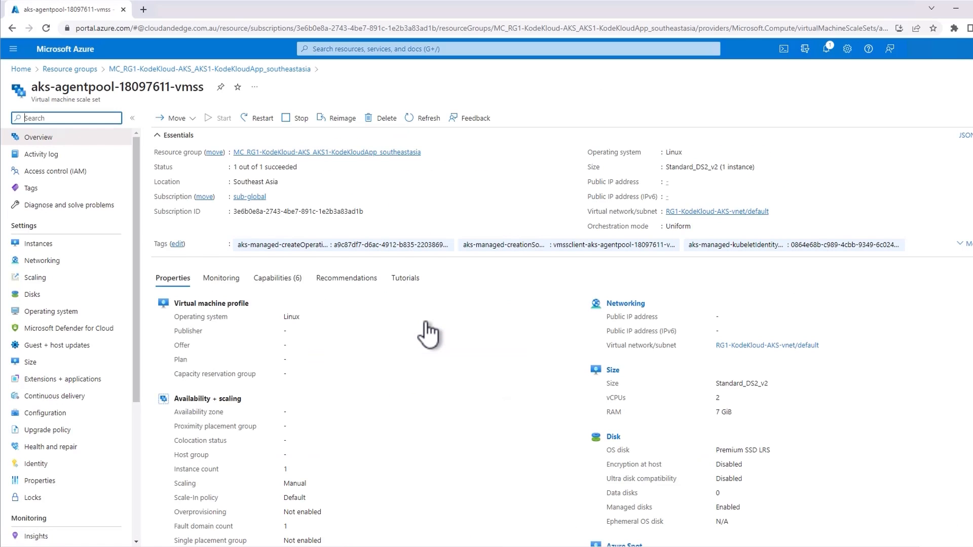
pyautogui.click(38, 243)
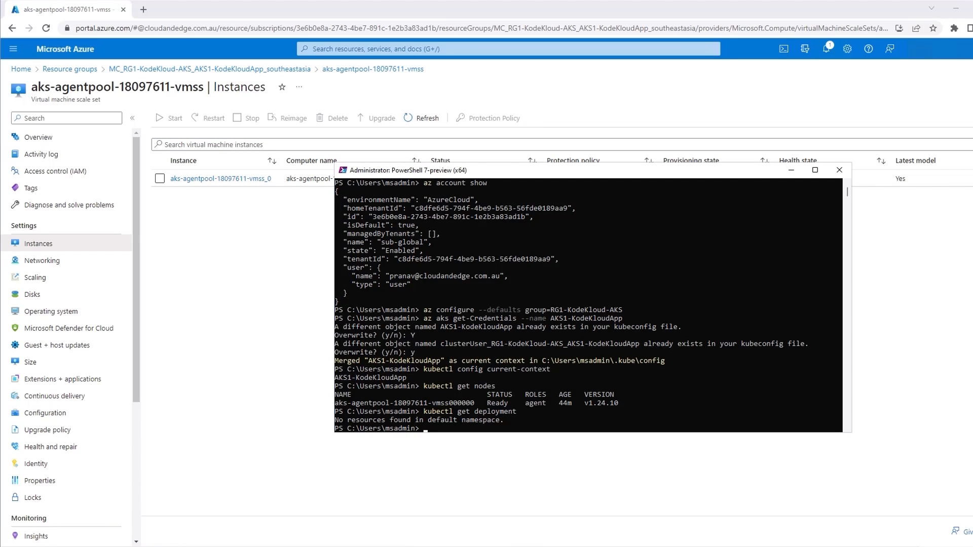
# Create deployment kodekloudapp from image hpranav/kodekloudappcs:v1 with 1 replica
pyautogui.write('kubectl get deployment')
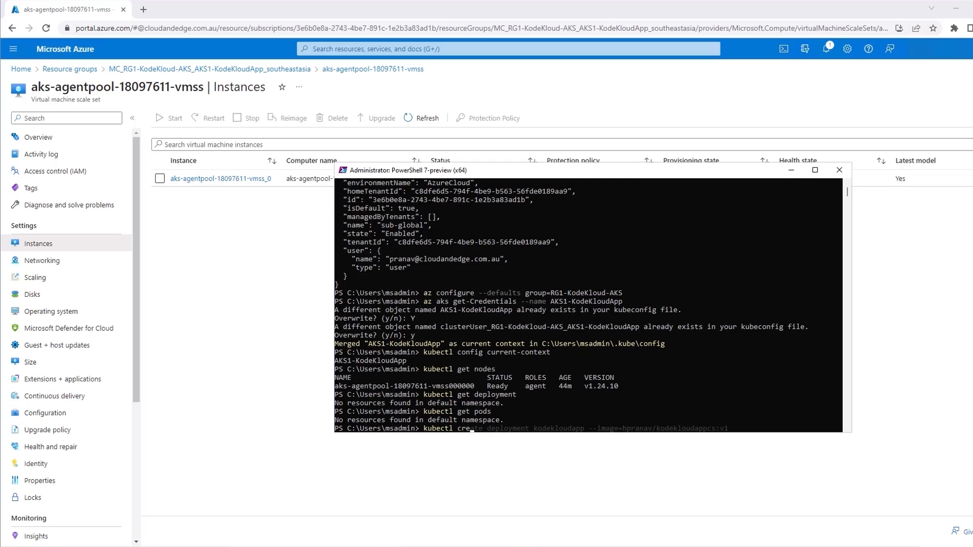
pyautogui.write('create deployment kodekloudapp --image=hpranav/kodekloudappcs:v1')
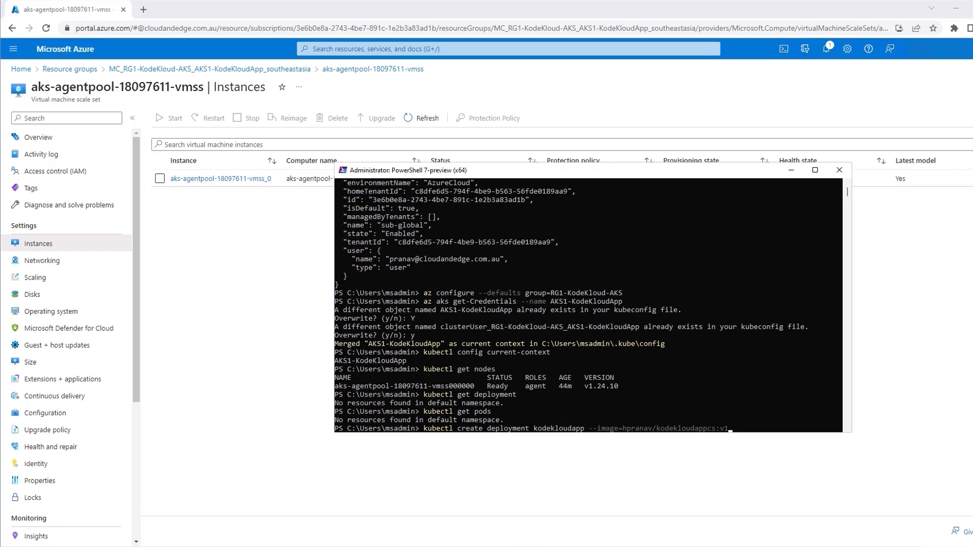
pyautogui.scroll(-3)
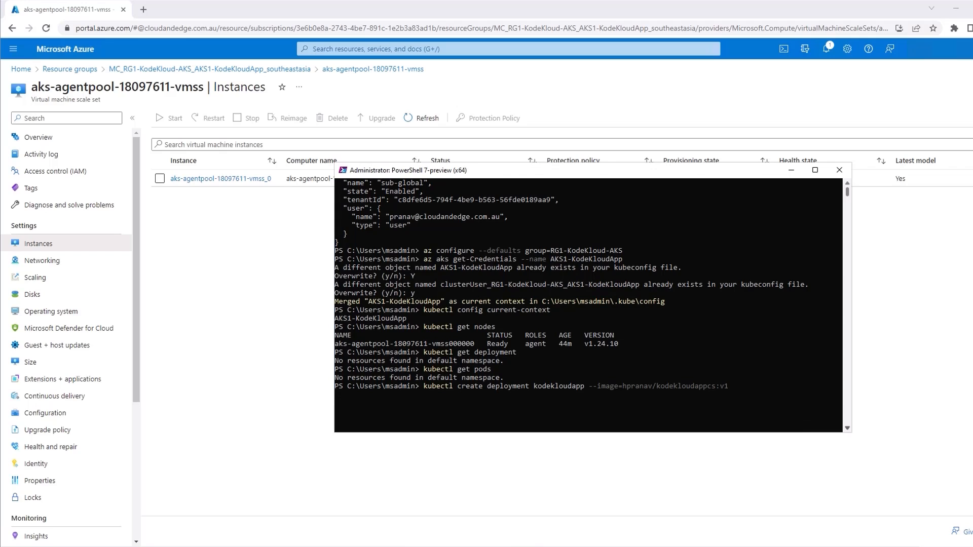
pyautogui.write('--rep')
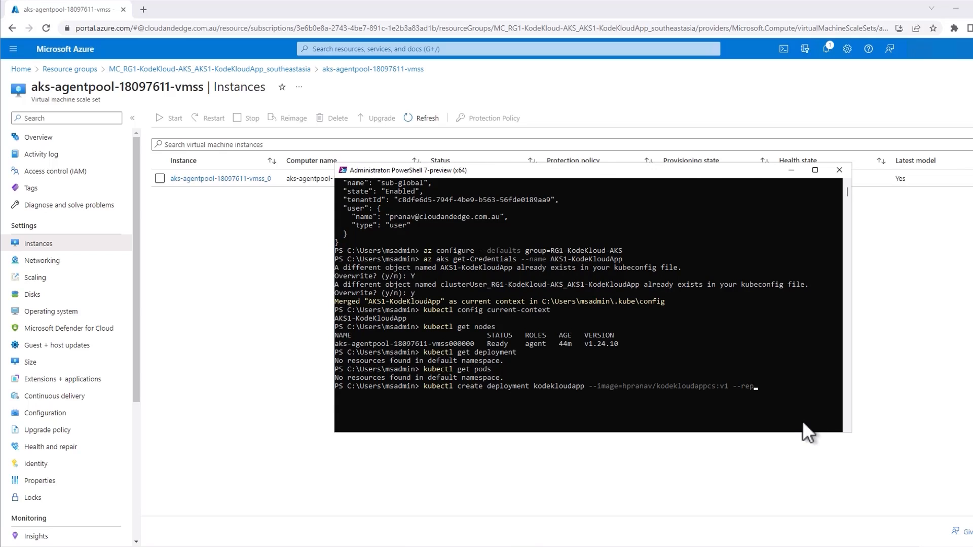
pyautogui.press('Return')
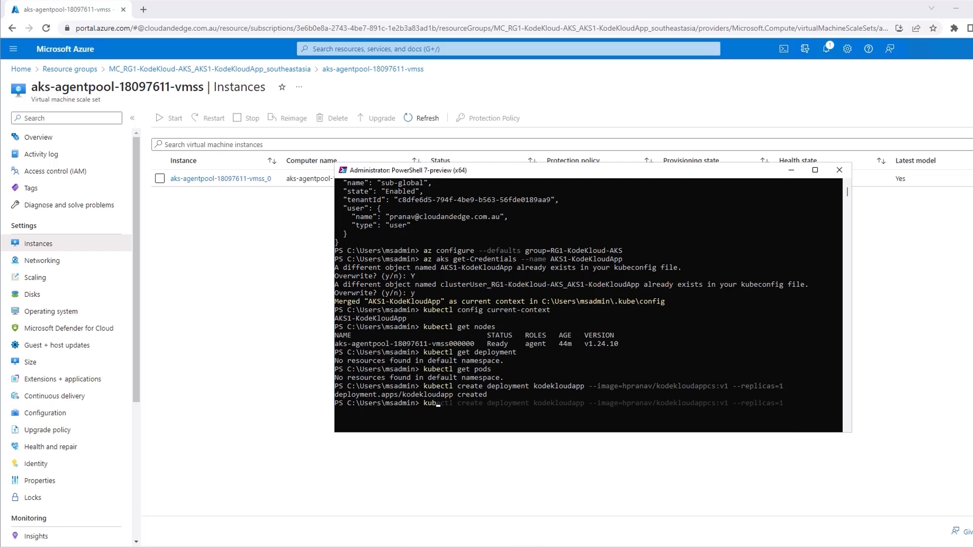
# Verify kodekloudapp shows 1/1 ready and its pod is Running with kubectl get deployment and get pods
pyautogui.write('kubectl get pods')
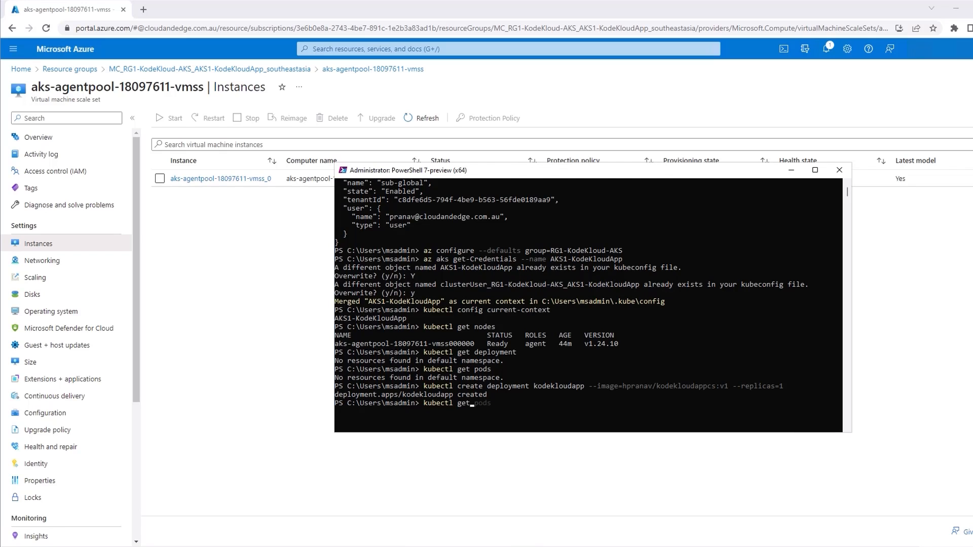
pyautogui.press('Return')
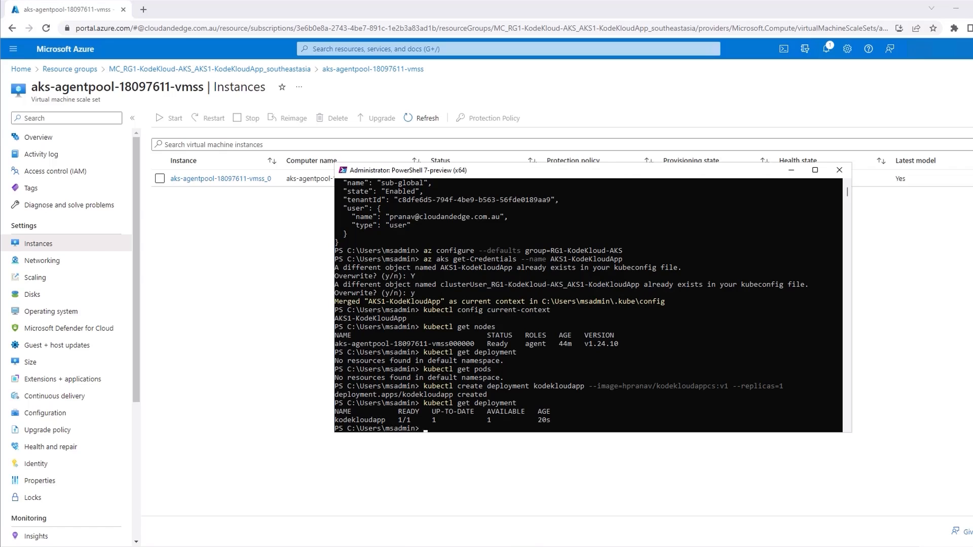
pyautogui.scroll(-3)
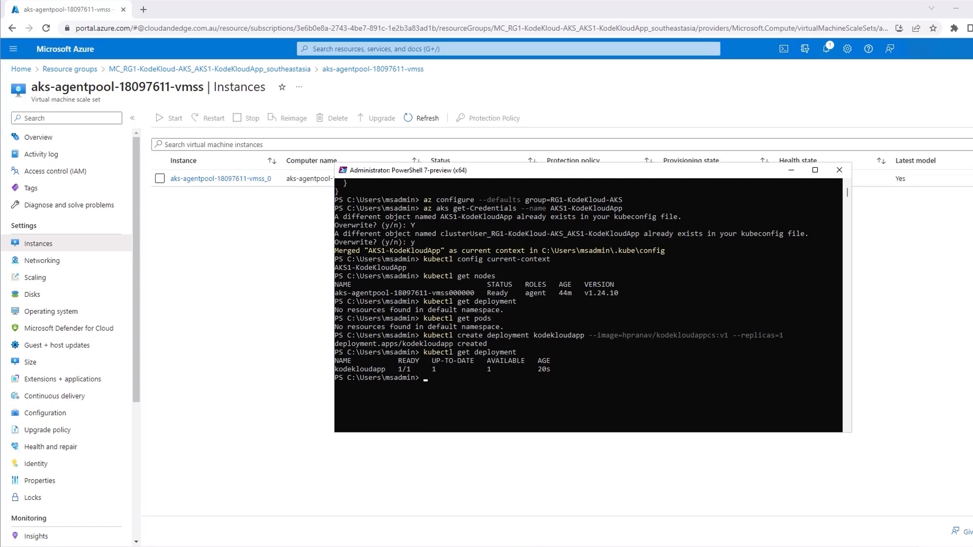
pyautogui.write('kubectl get deployment')
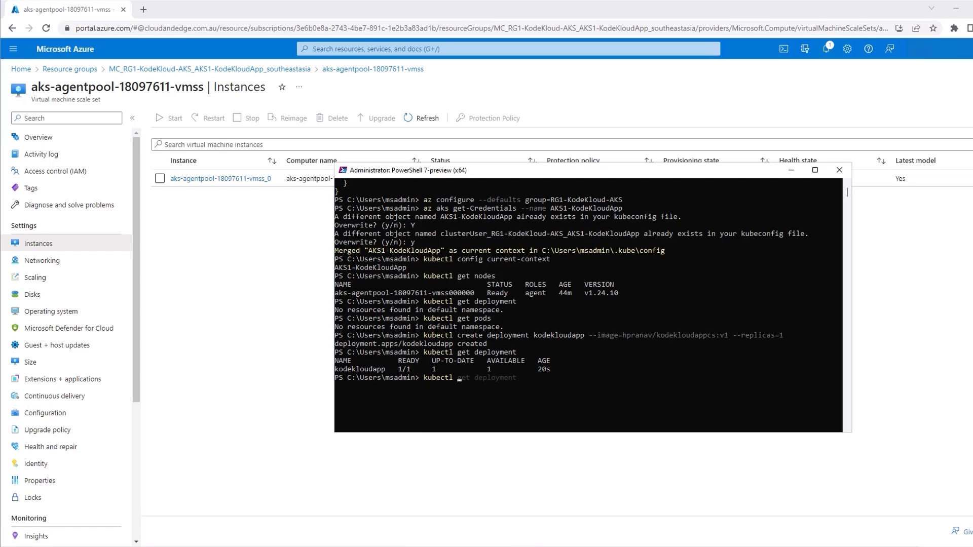
pyautogui.write(' get pods')
pyautogui.press('Return')
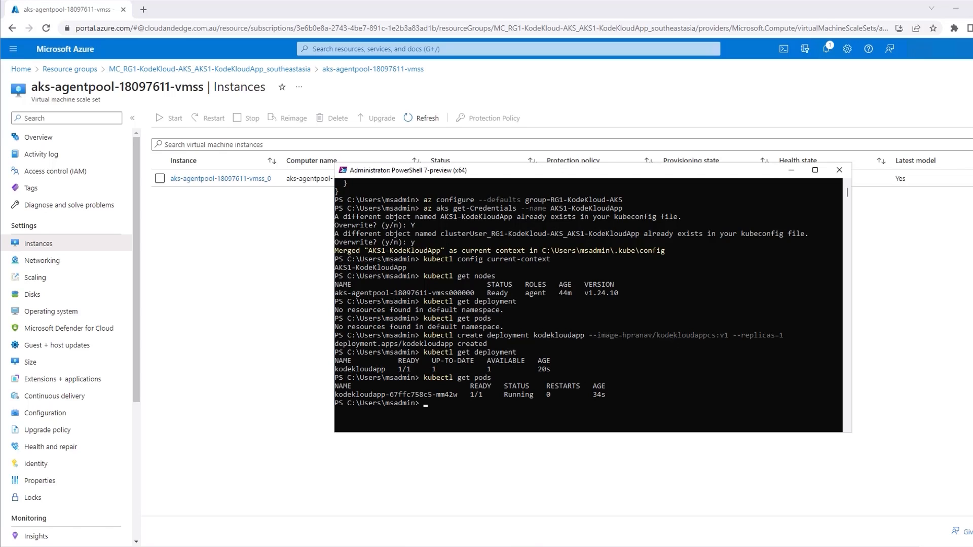
pyautogui.click(220, 178)
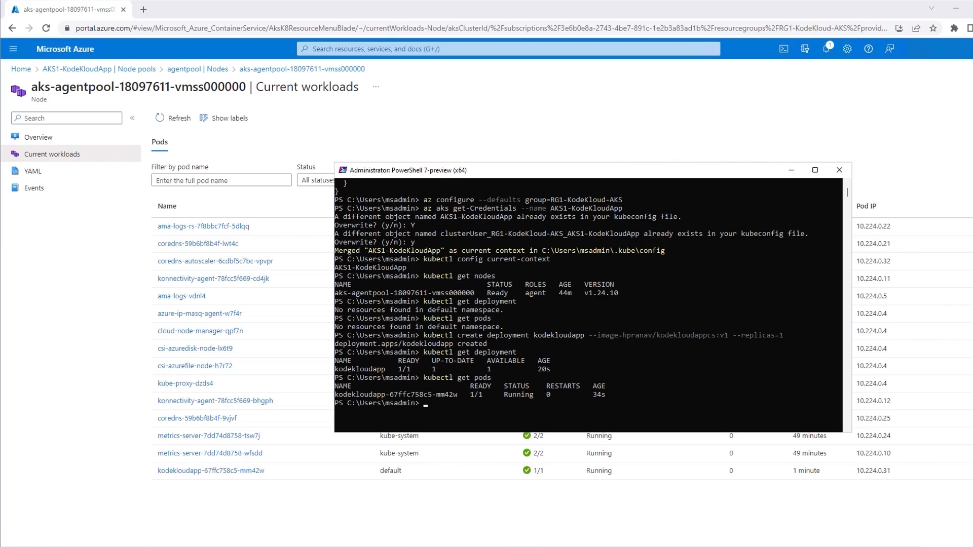
# Find the running kodekloudapp pod on the node's Current workloads page
pyautogui.write('kubectl get pods')
pyautogui.write('kubectl expose deployment kodekloudapp --type=LoadBalancer --port=80 --target-port=80')
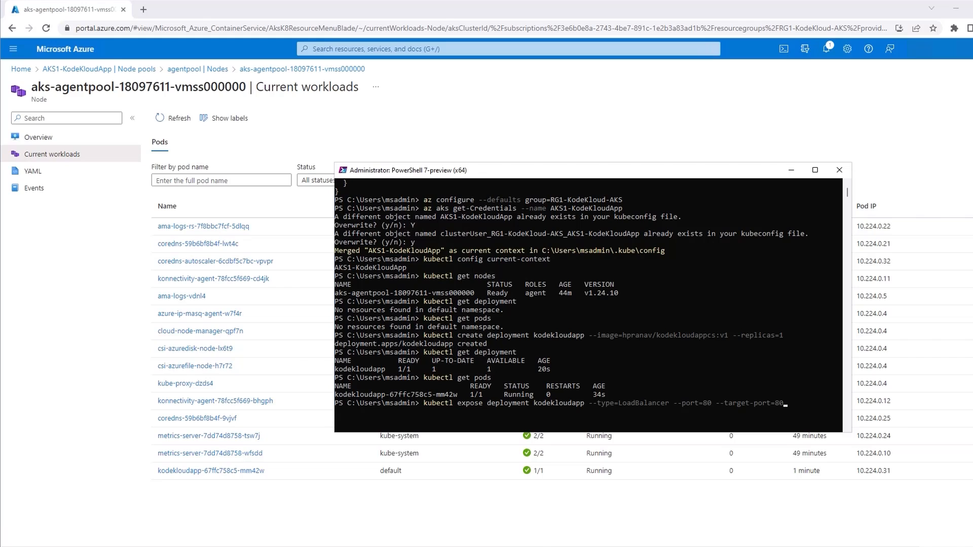
# Expose kodekloudapp as a LoadBalancer on port 80 and load its Welcome page at 20.247.251.108
pyautogui.press('Return')
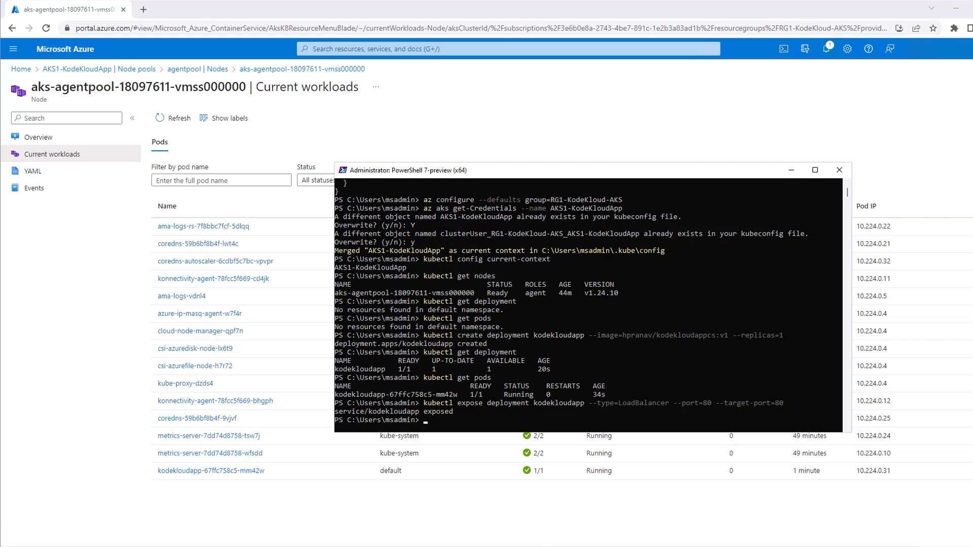
pyautogui.write('kubectl expose deployment kodekloudapp --type=LoadBalancer --port=80 --target-port=80')
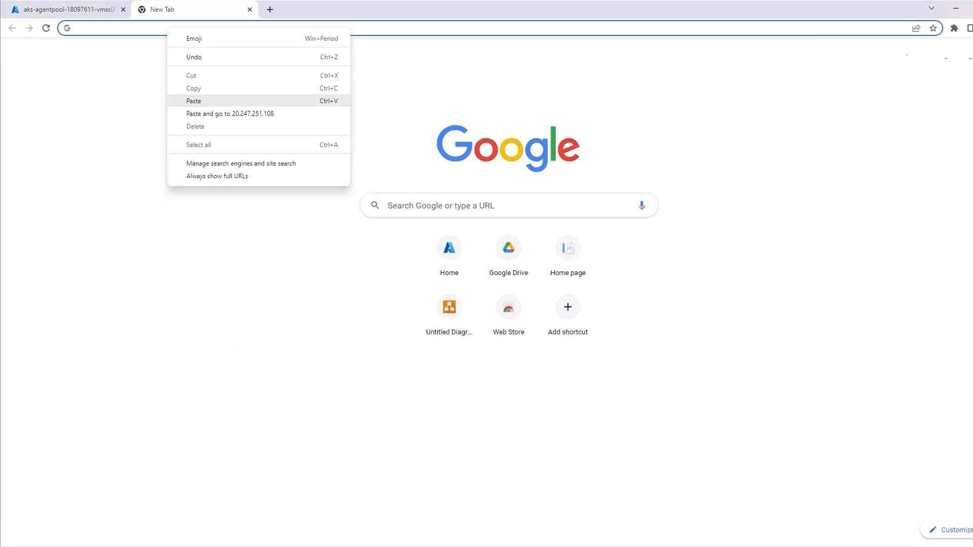
pyautogui.click(230, 113)
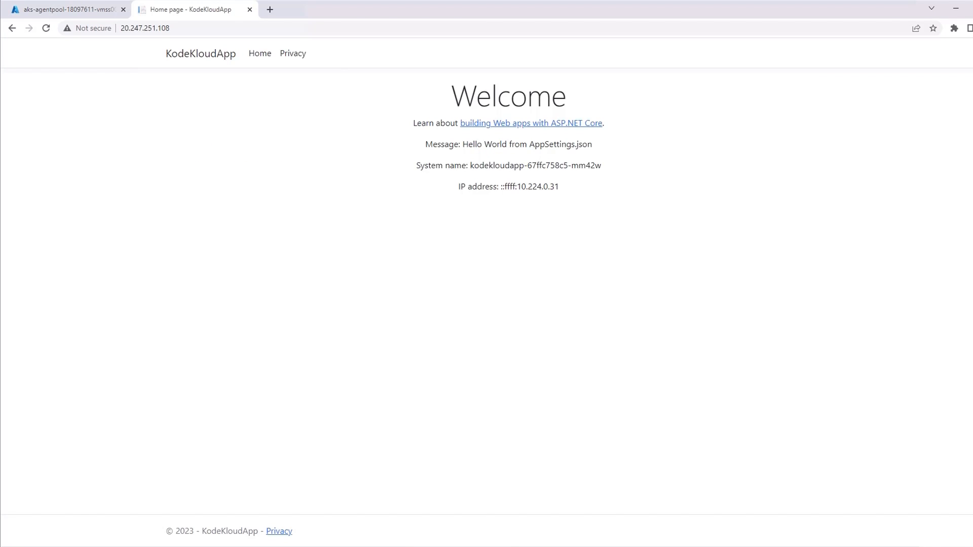